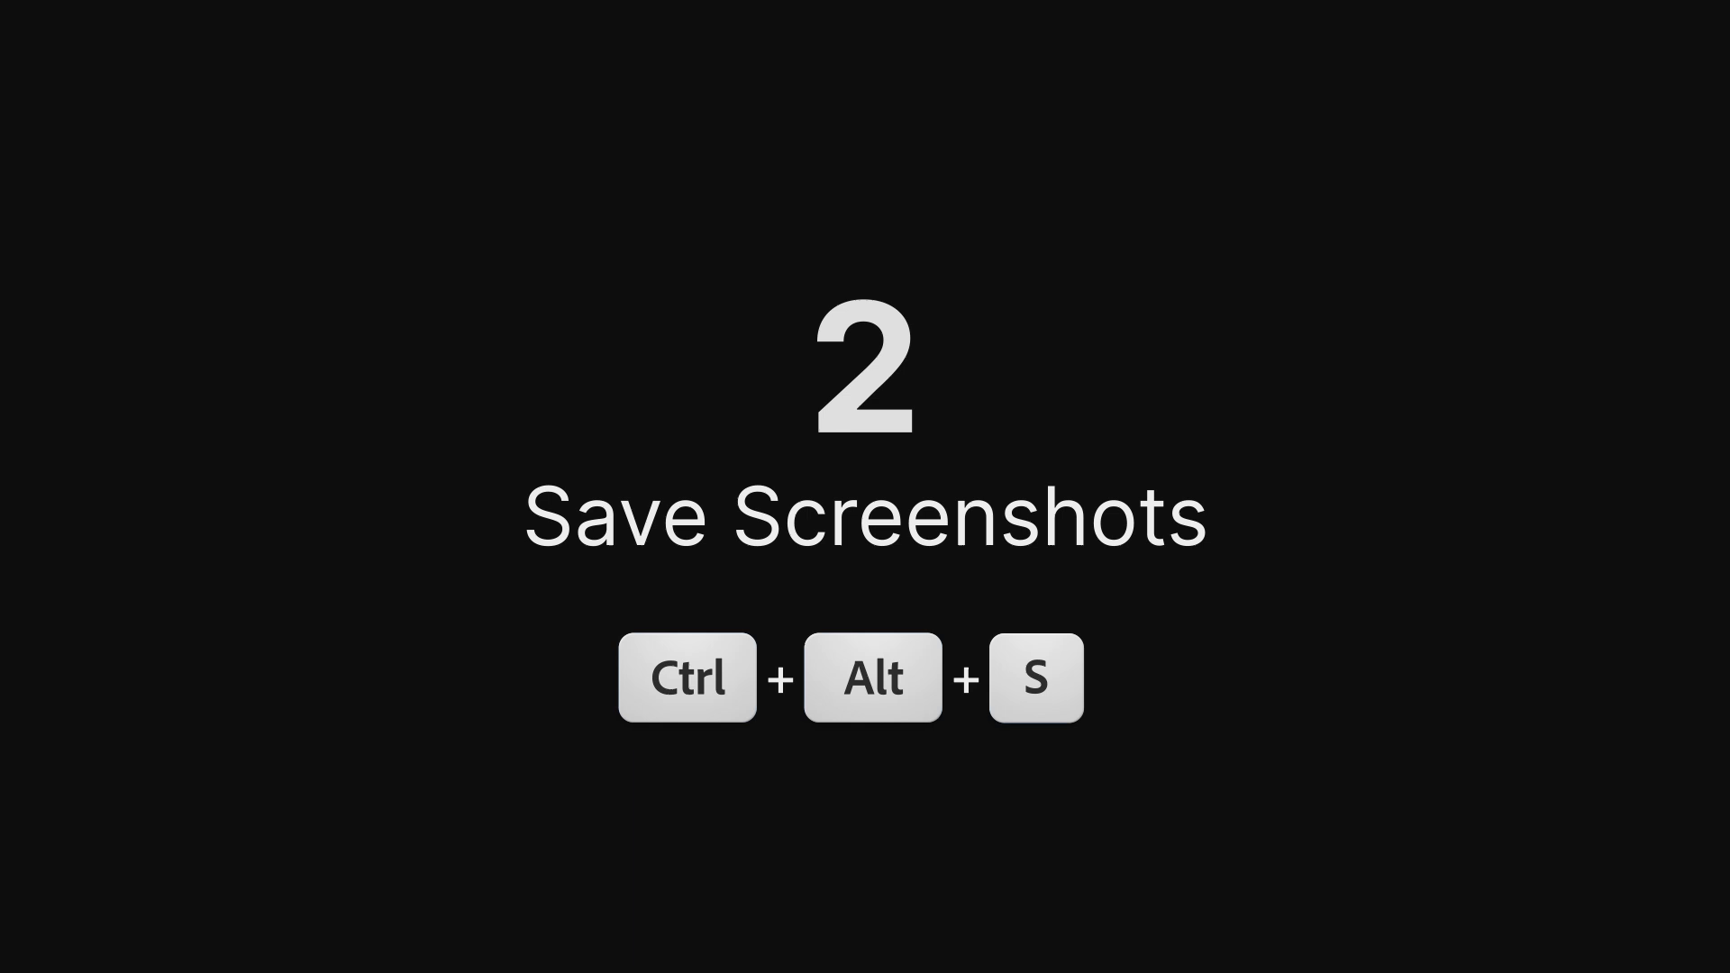
Set the composition screenshot export to JPG and choose the capture scope
key(ctrl+alt+s)
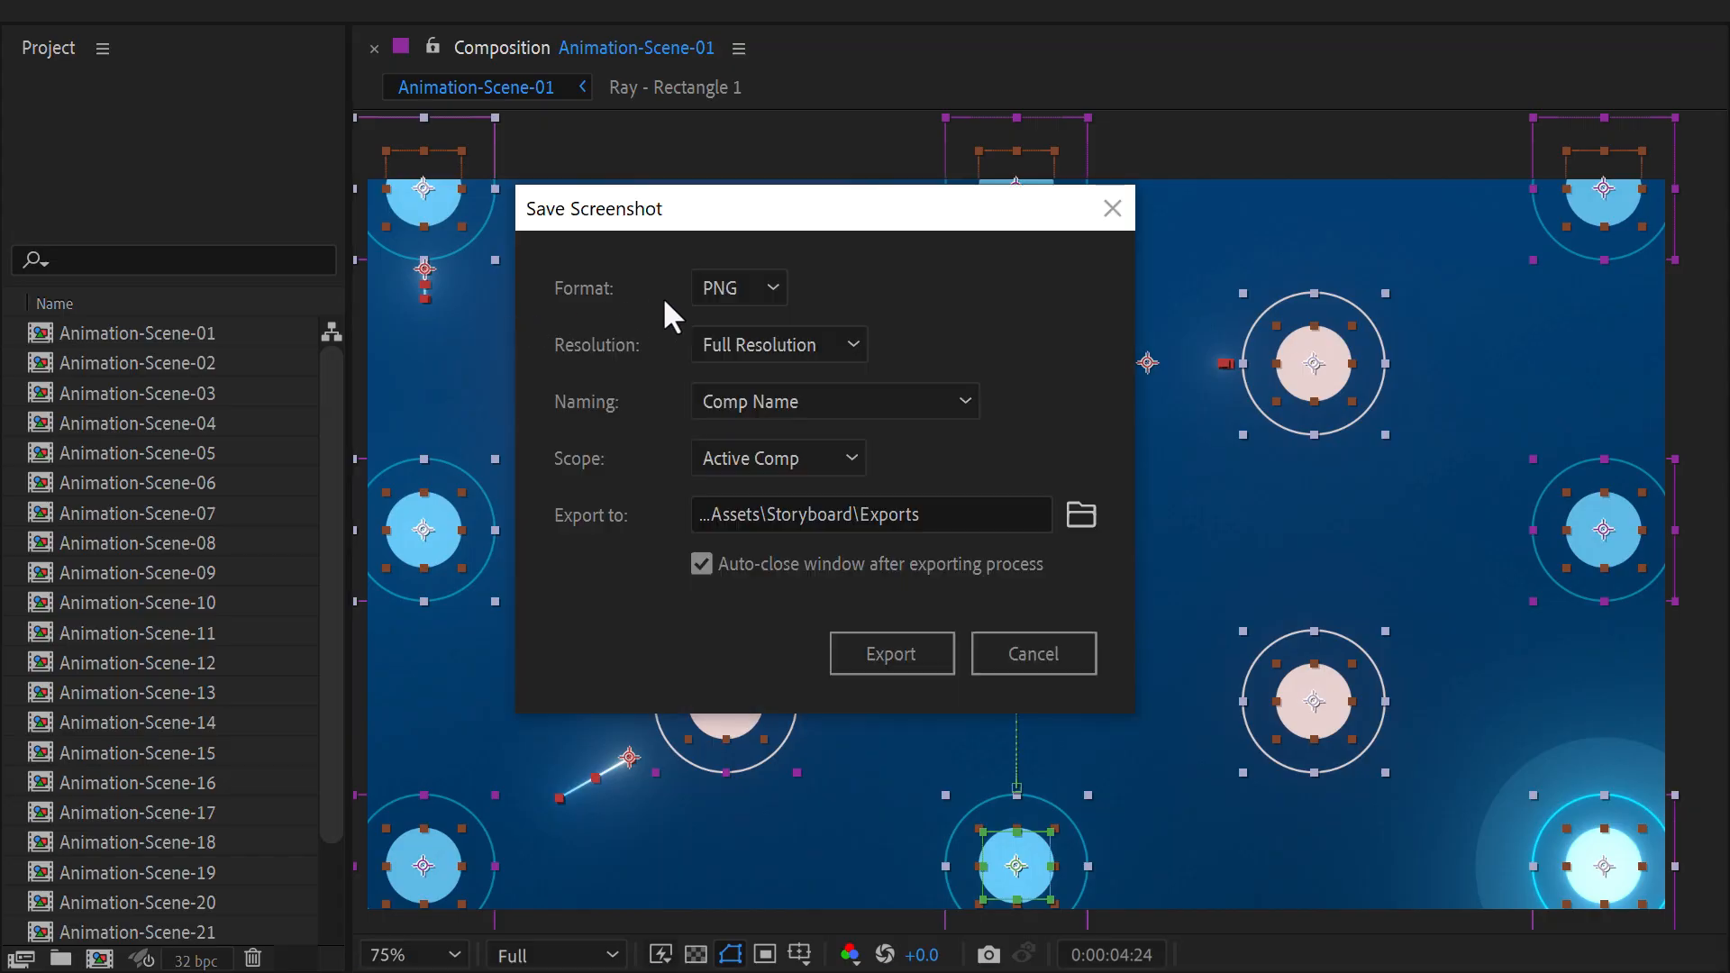
mouse_move(740, 378)
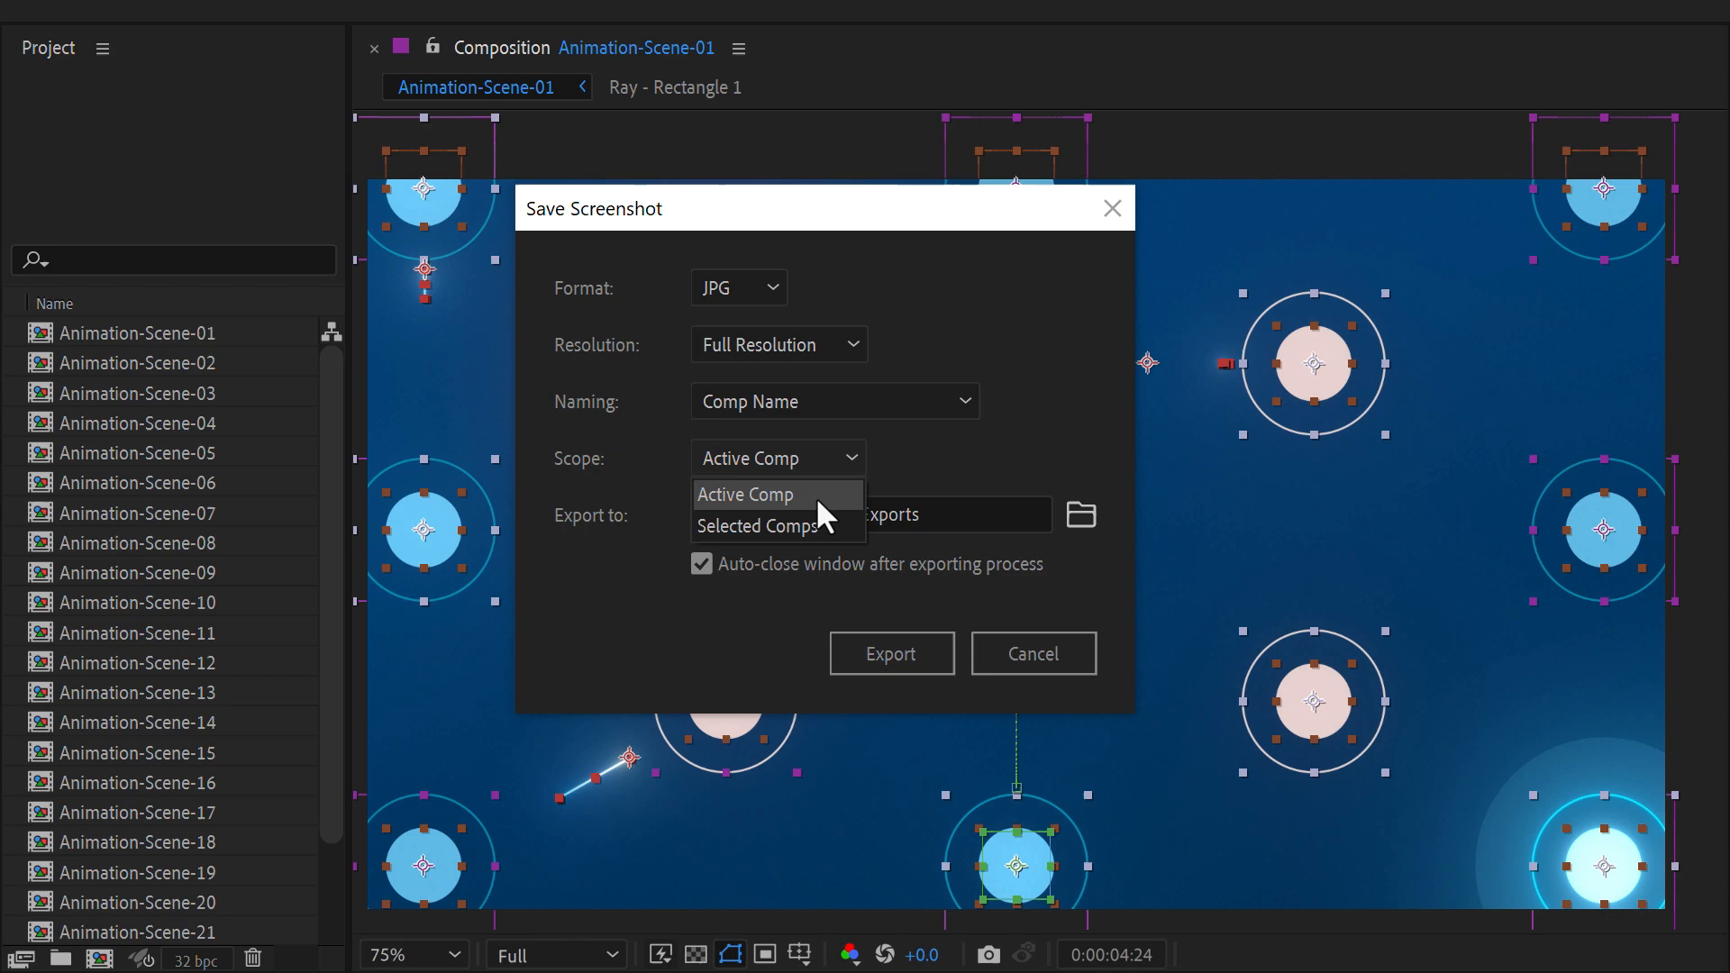
click(758, 526)
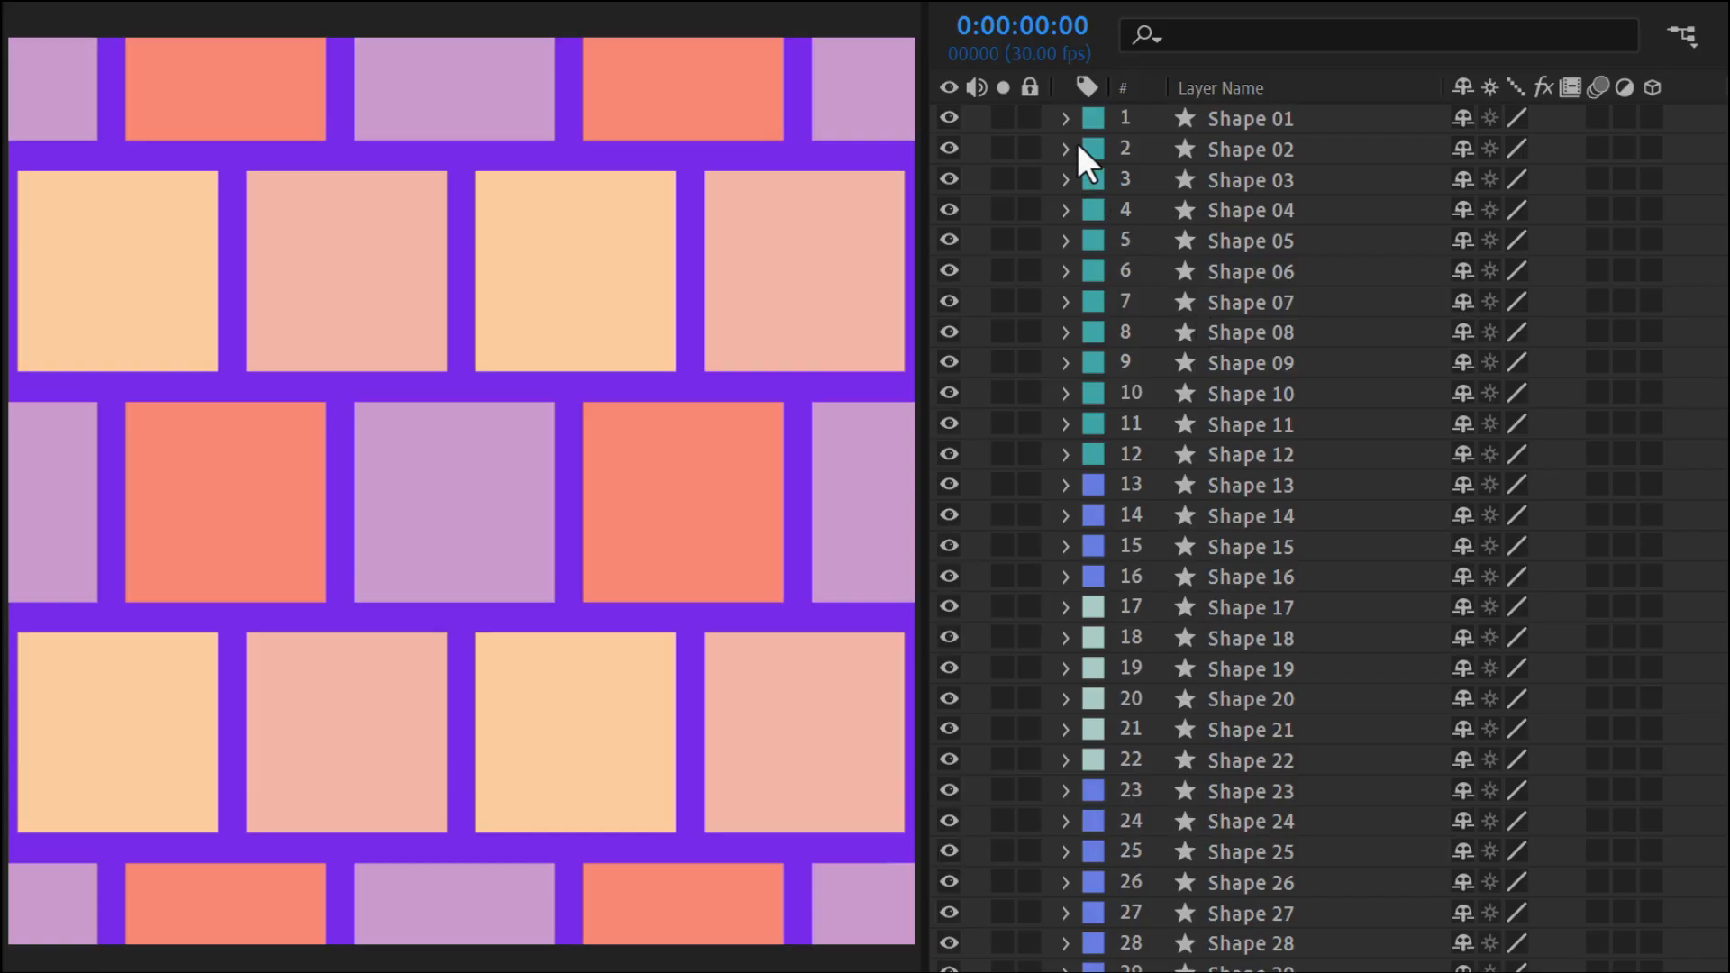
Expand a shape layer and select properties with matching values across all layers
click(1068, 118)
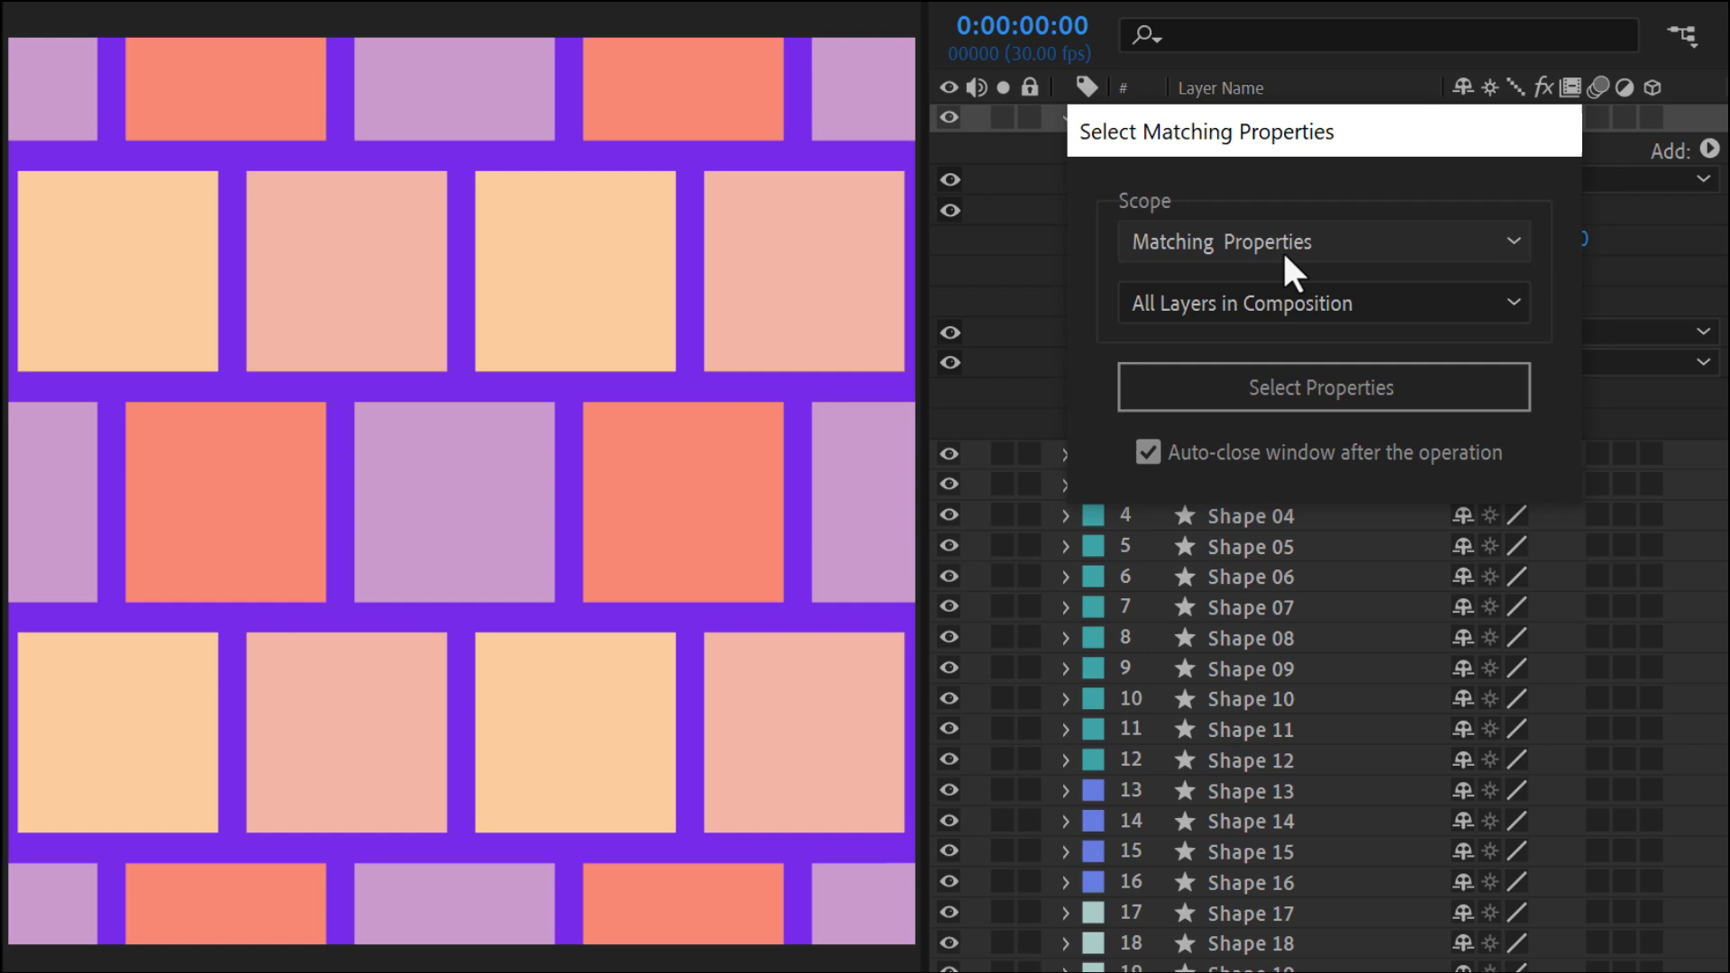
click(1324, 241)
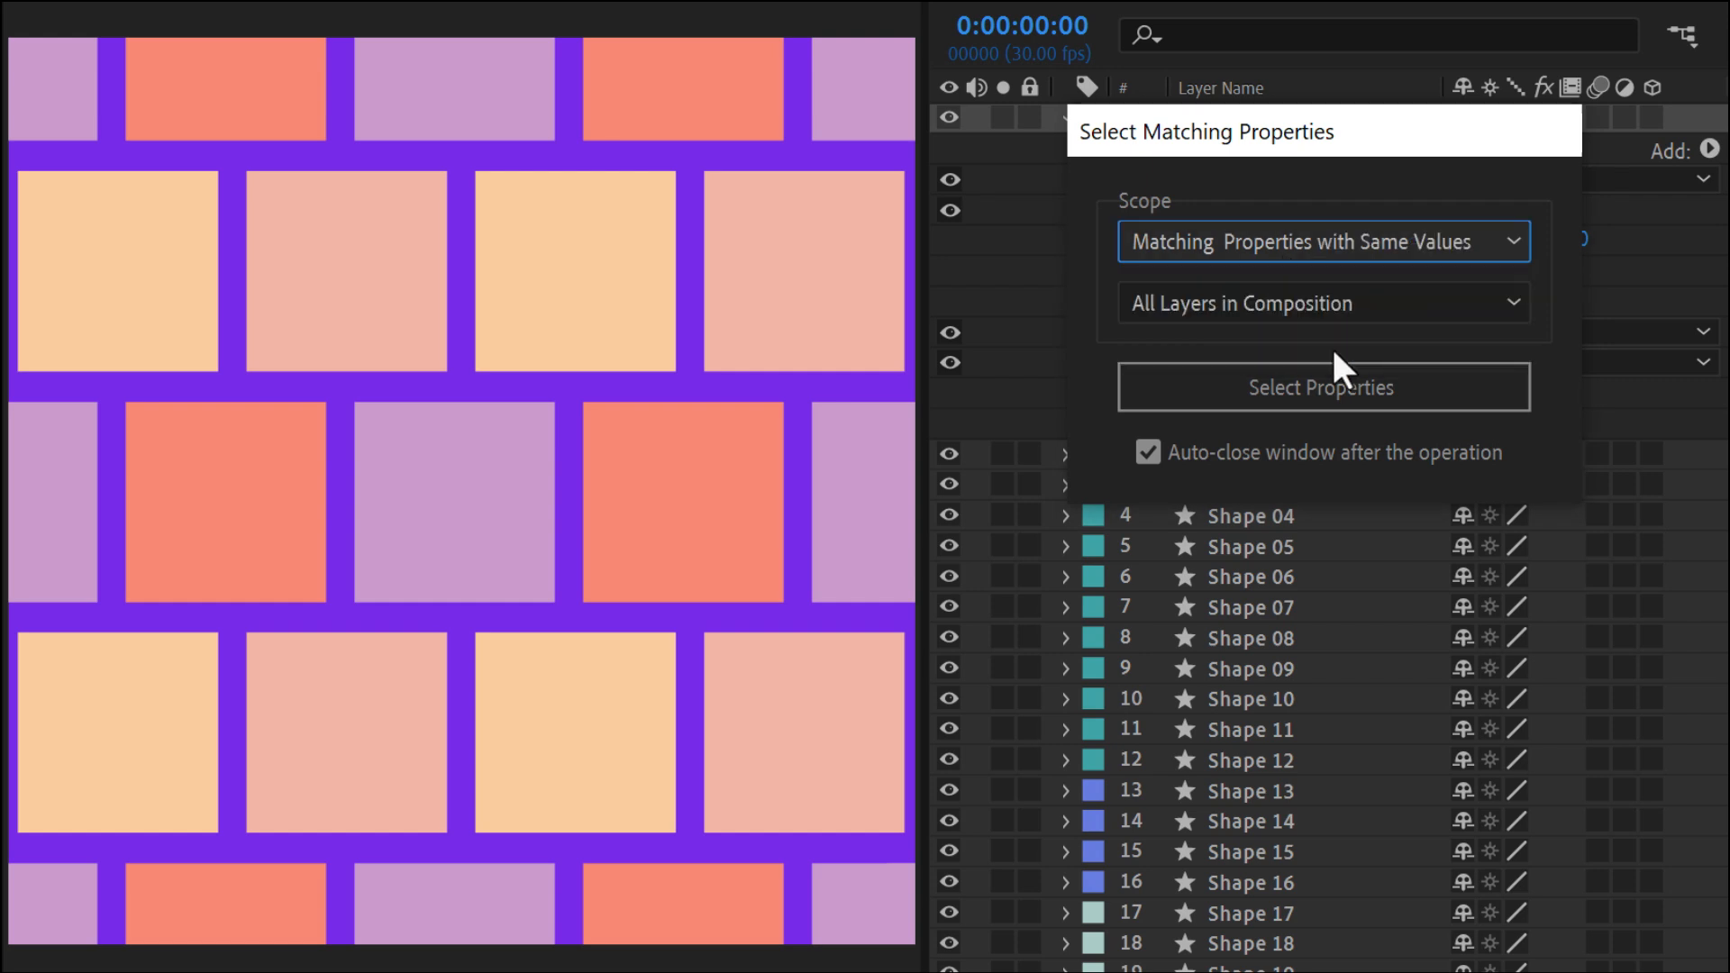
click(1324, 386)
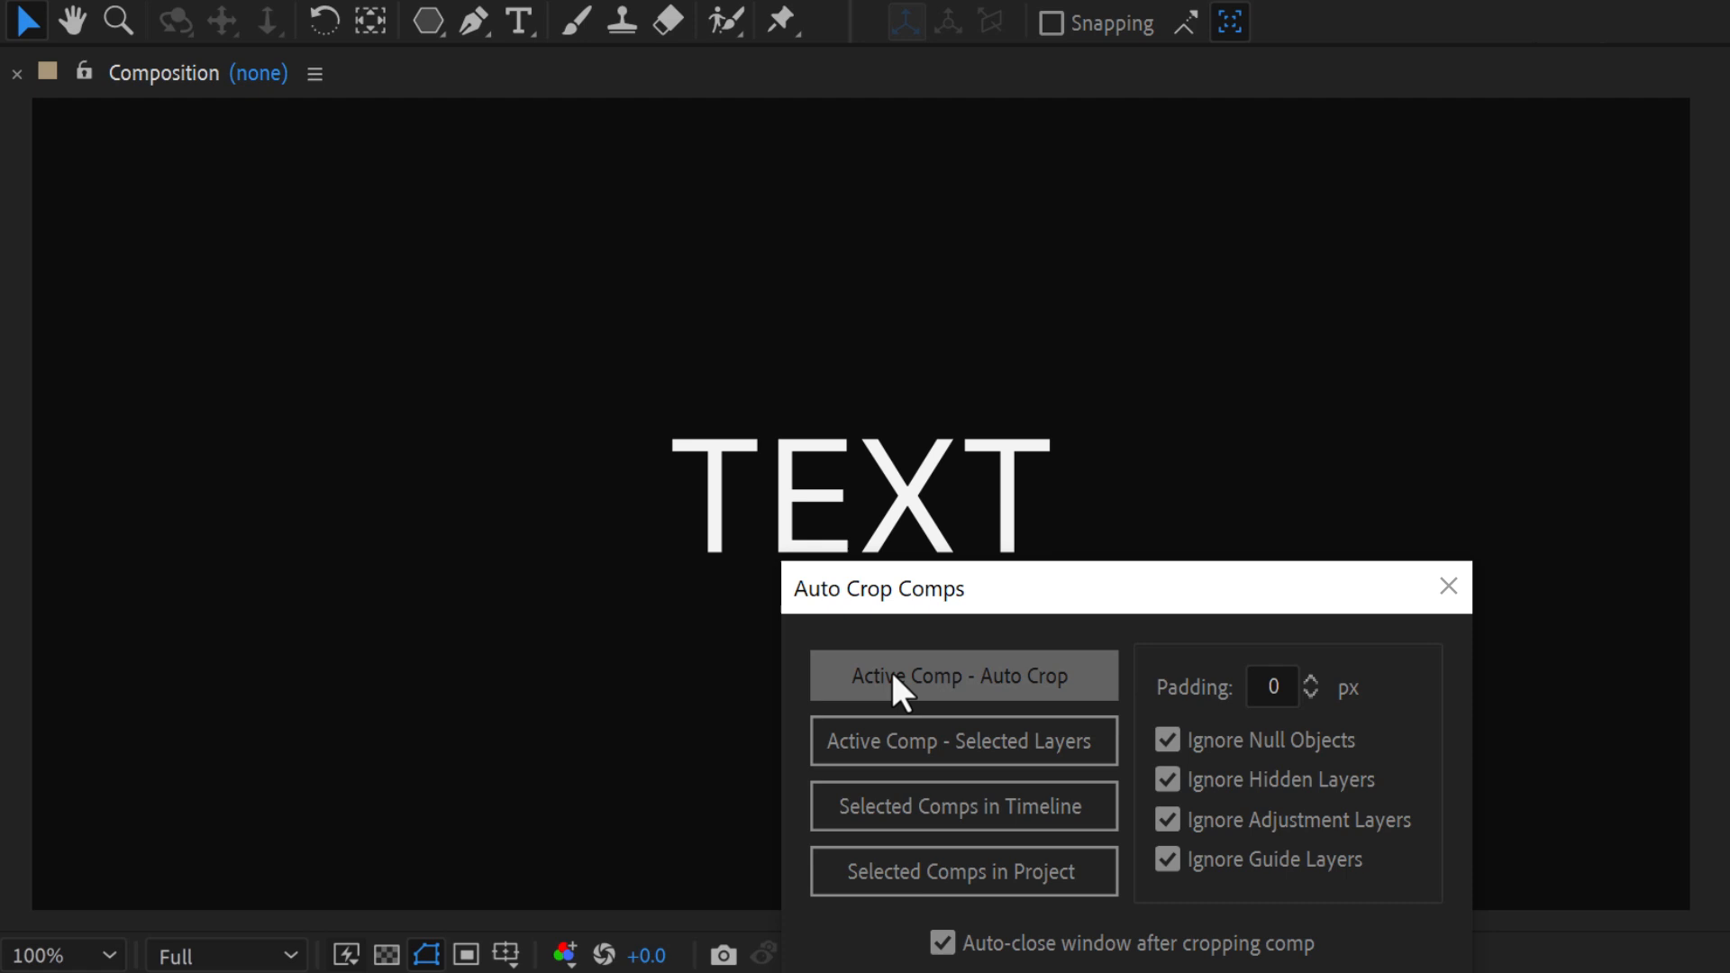
Auto-crop the active composition to fit its shapes
click(963, 676)
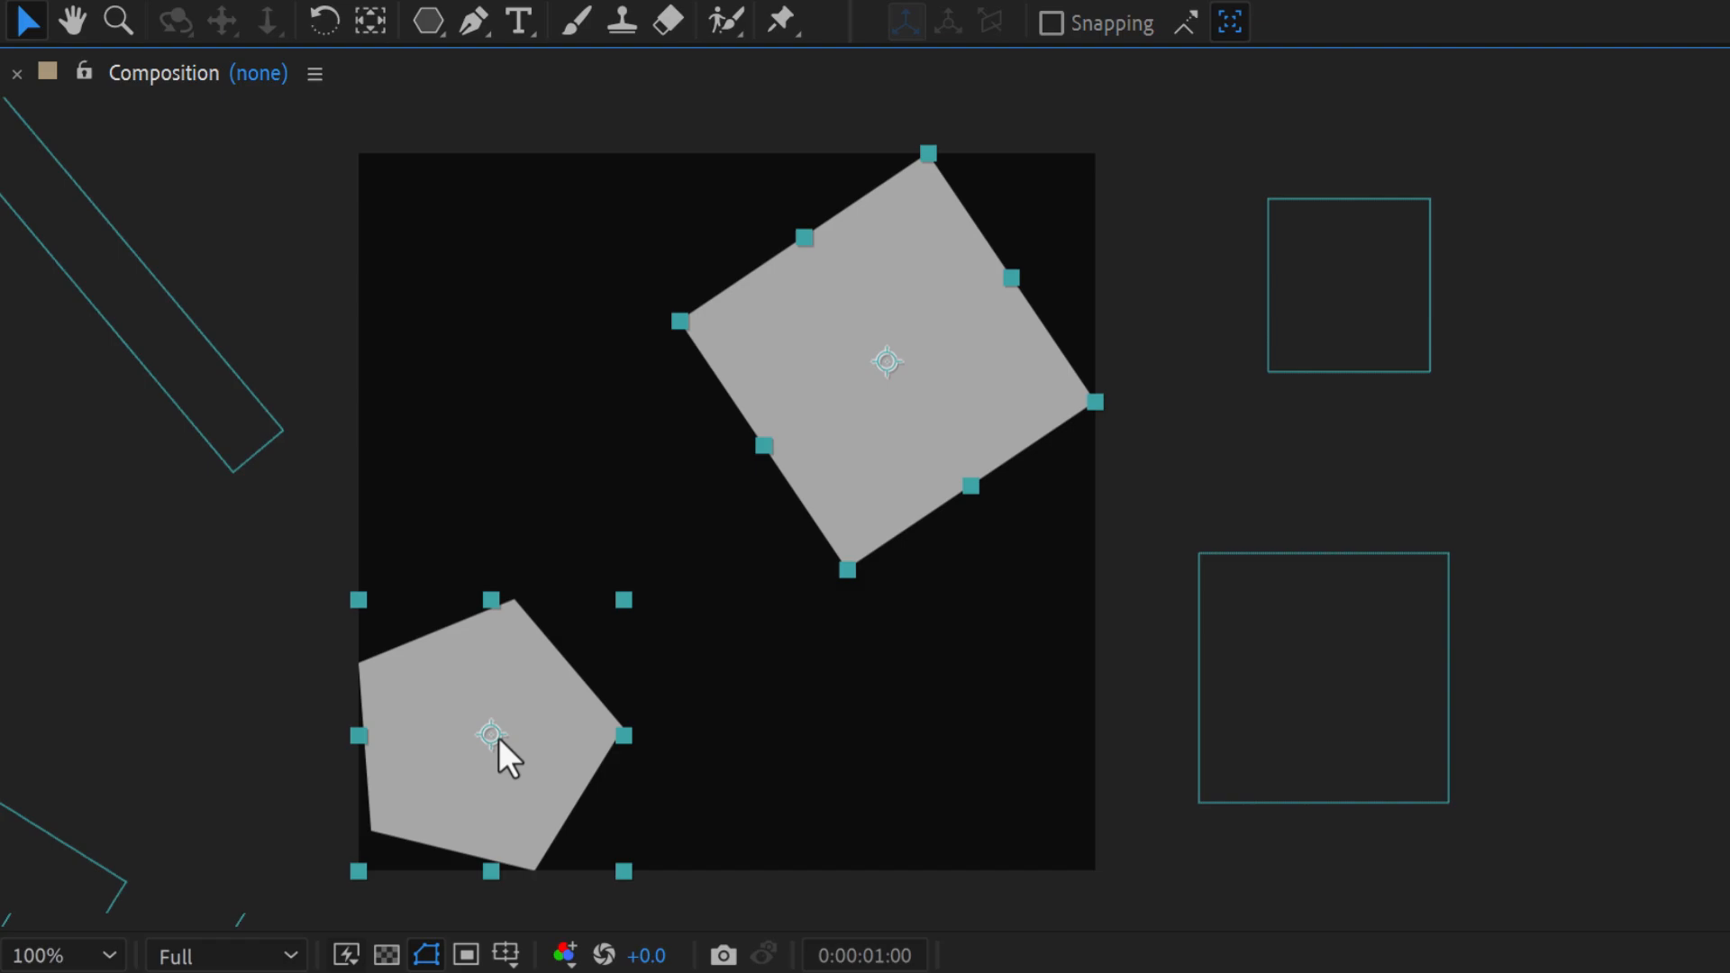
key(Ctrl+Alt+C)
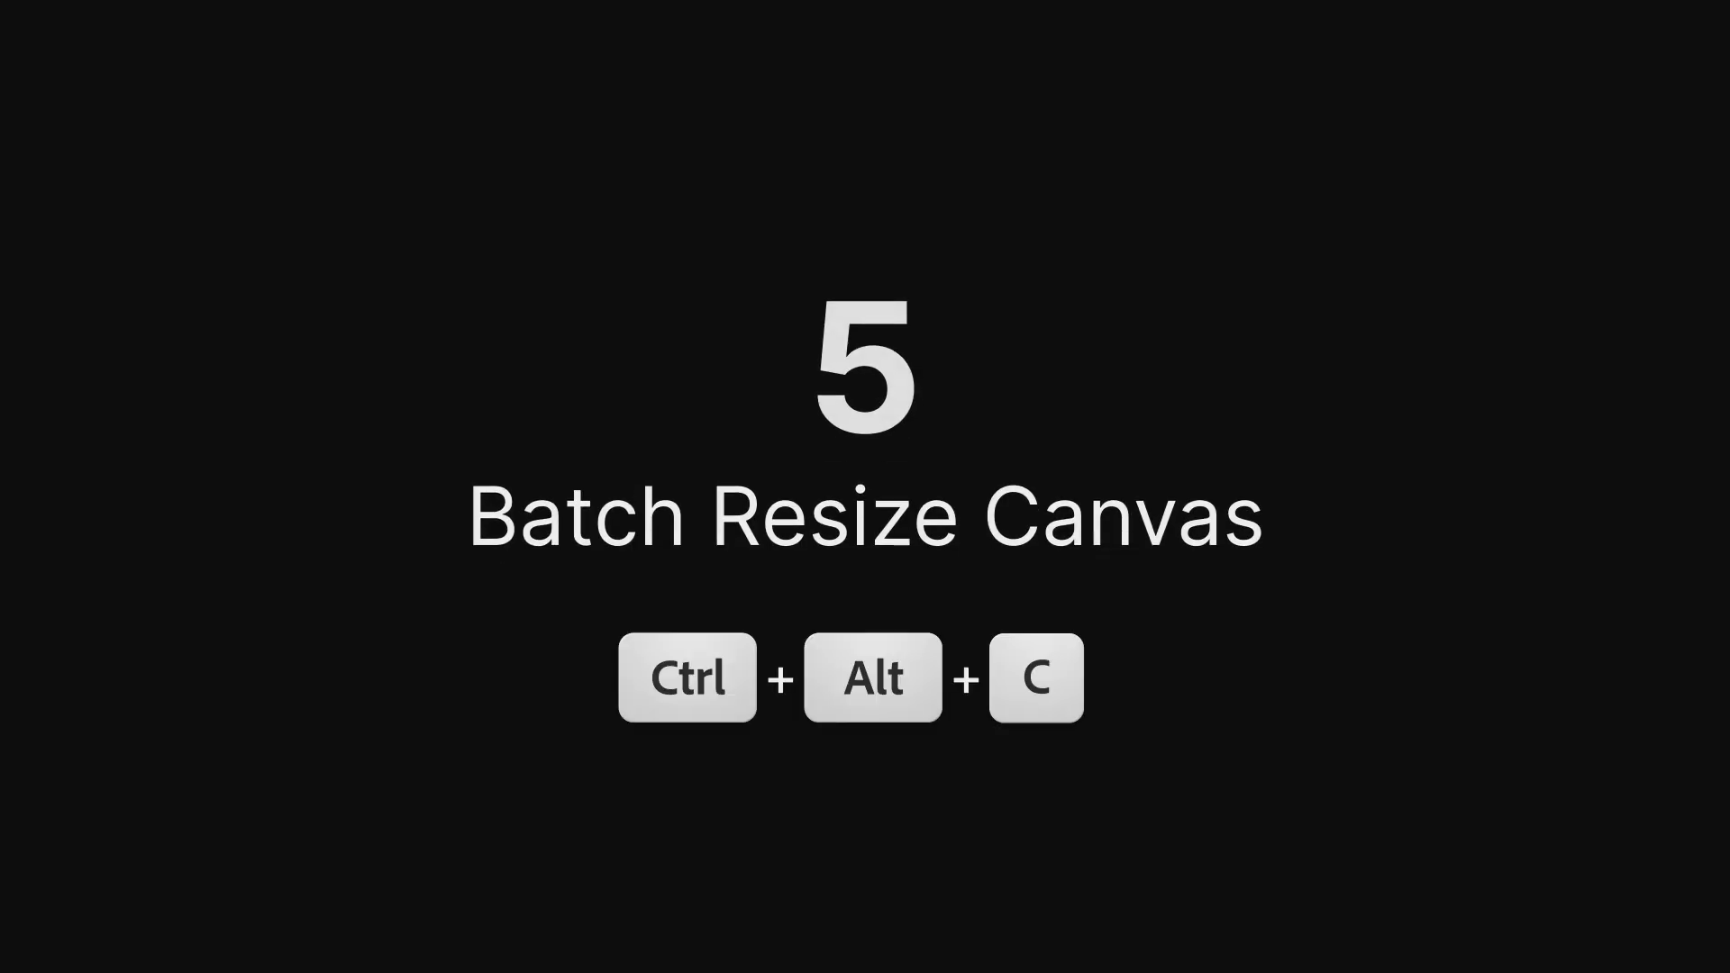
Resize the rocket composition canvas to 200 percent height, keeping its width
key(ctrl+alt+c)
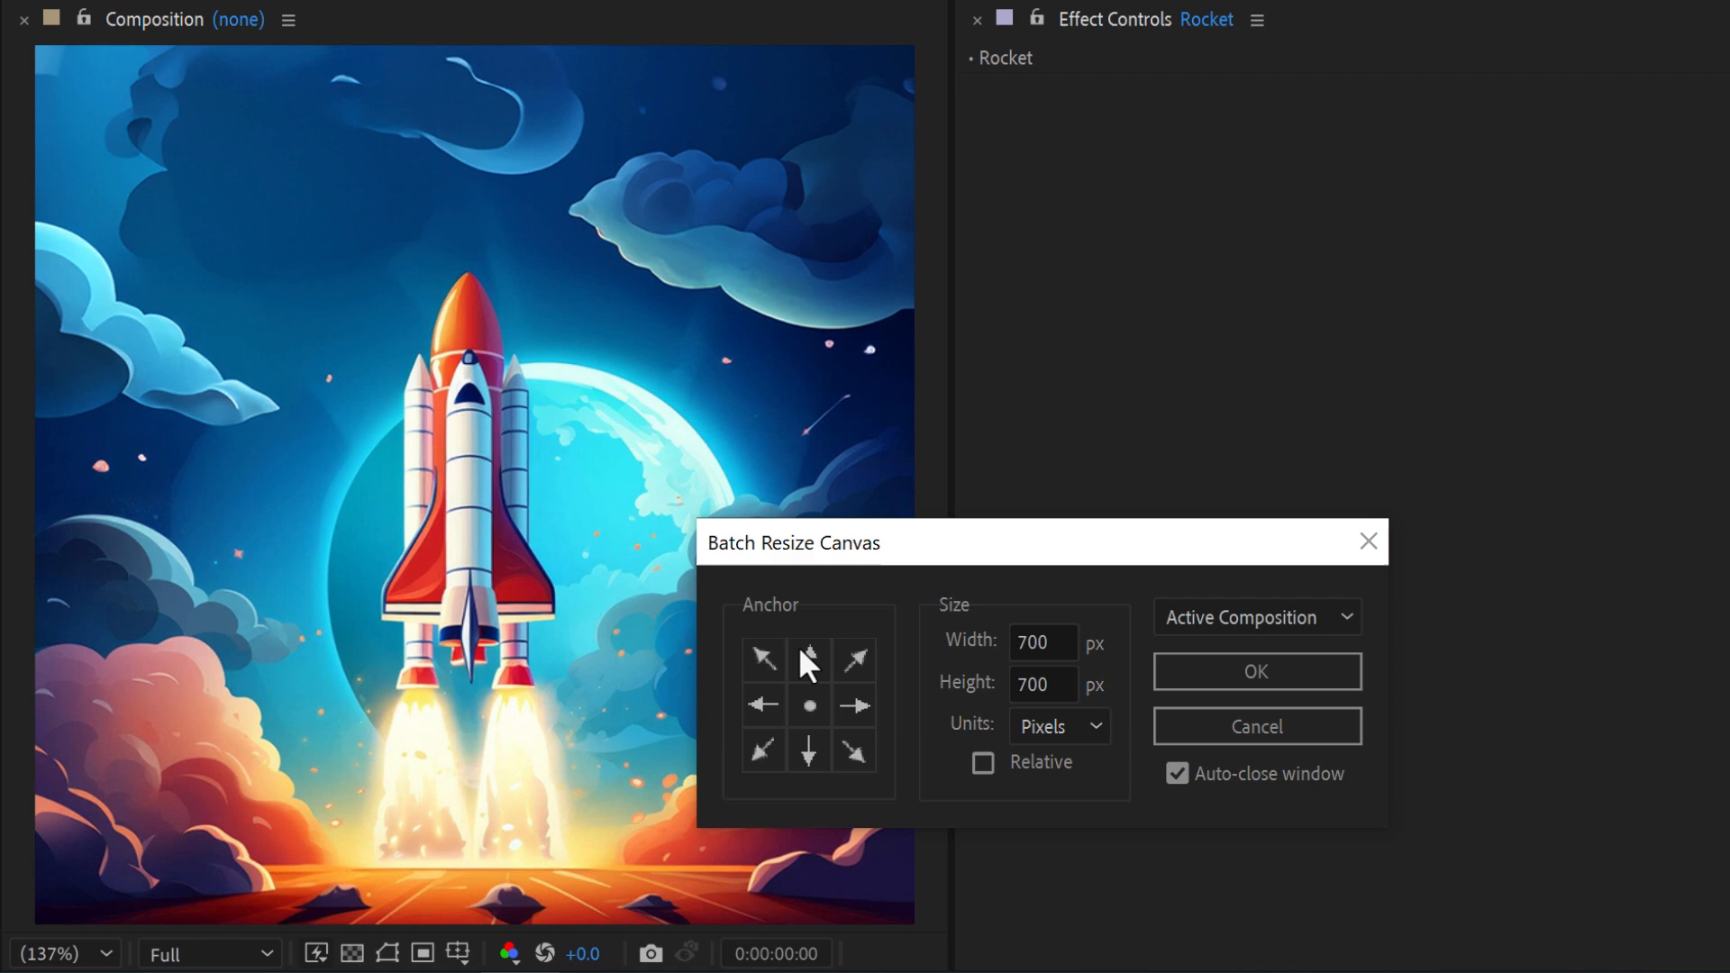
click(1058, 726)
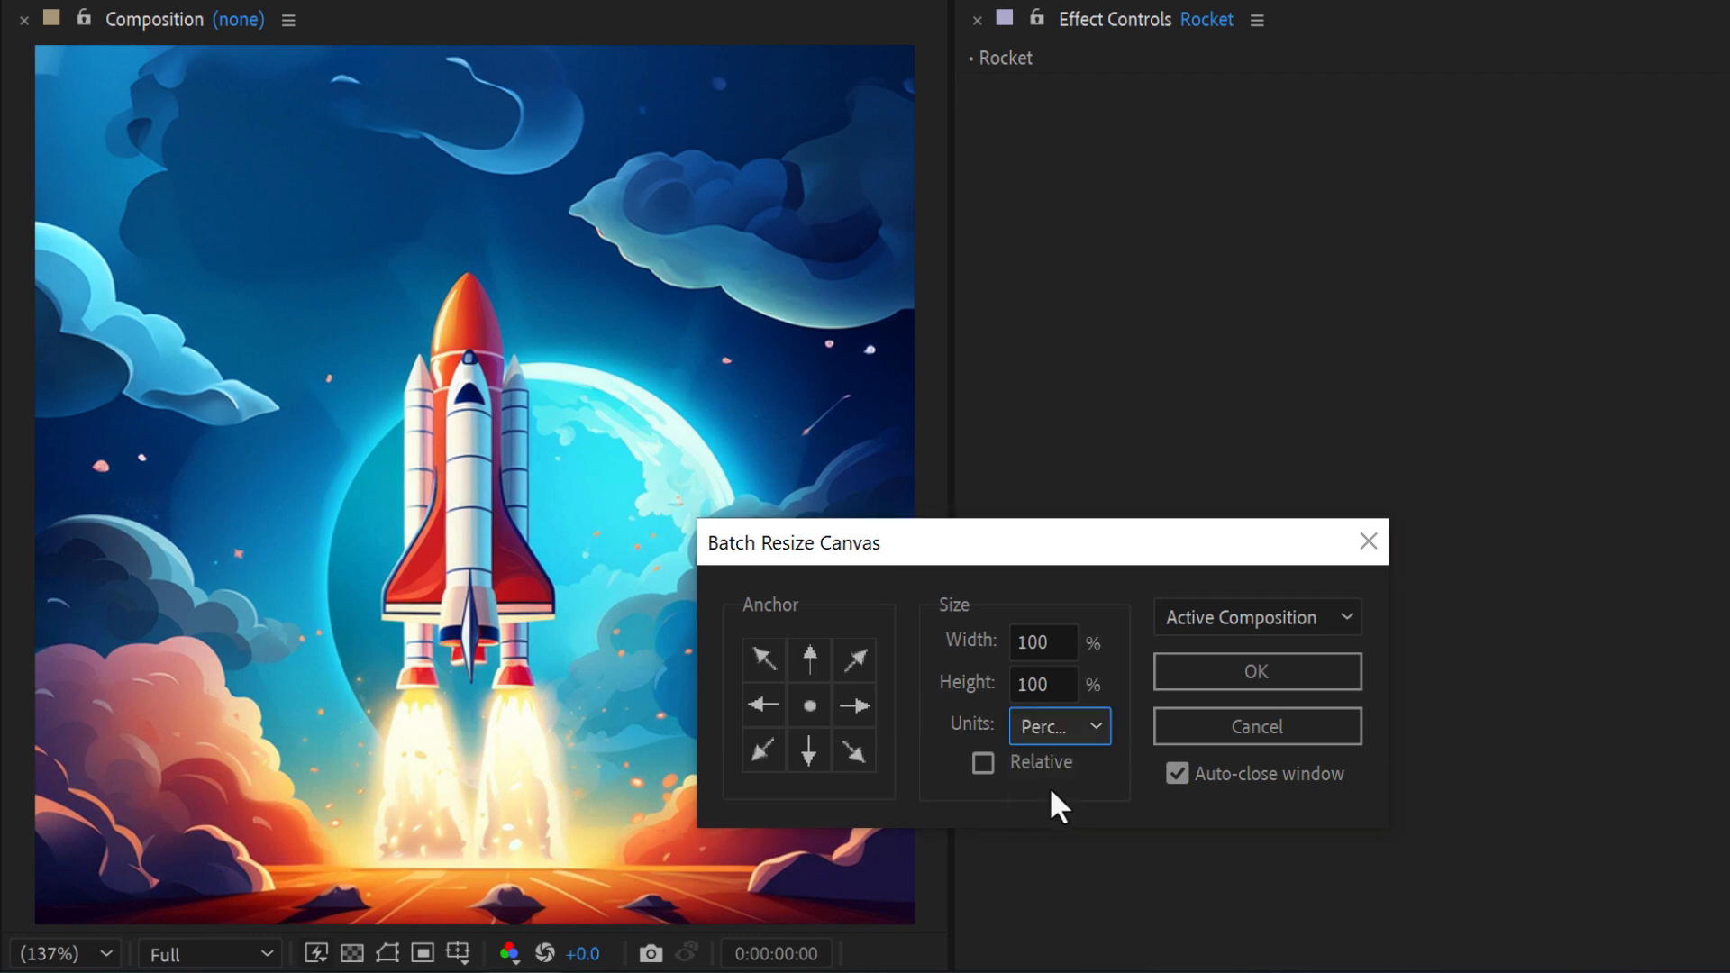
text(200)
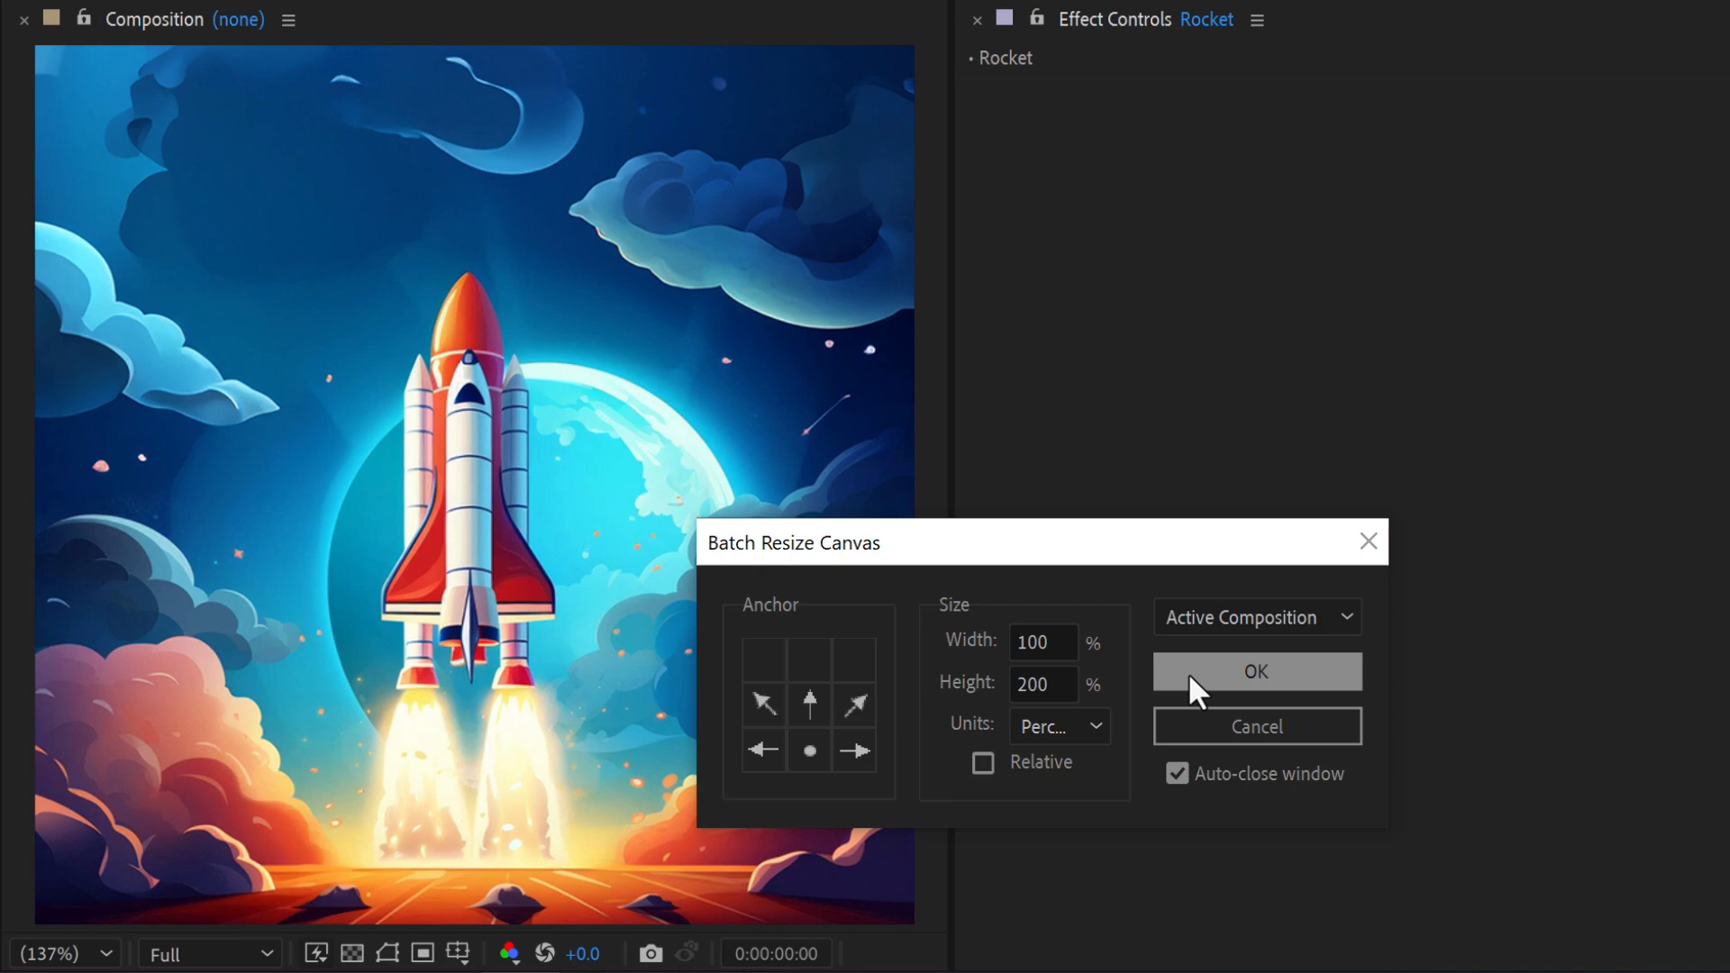
click(1257, 671)
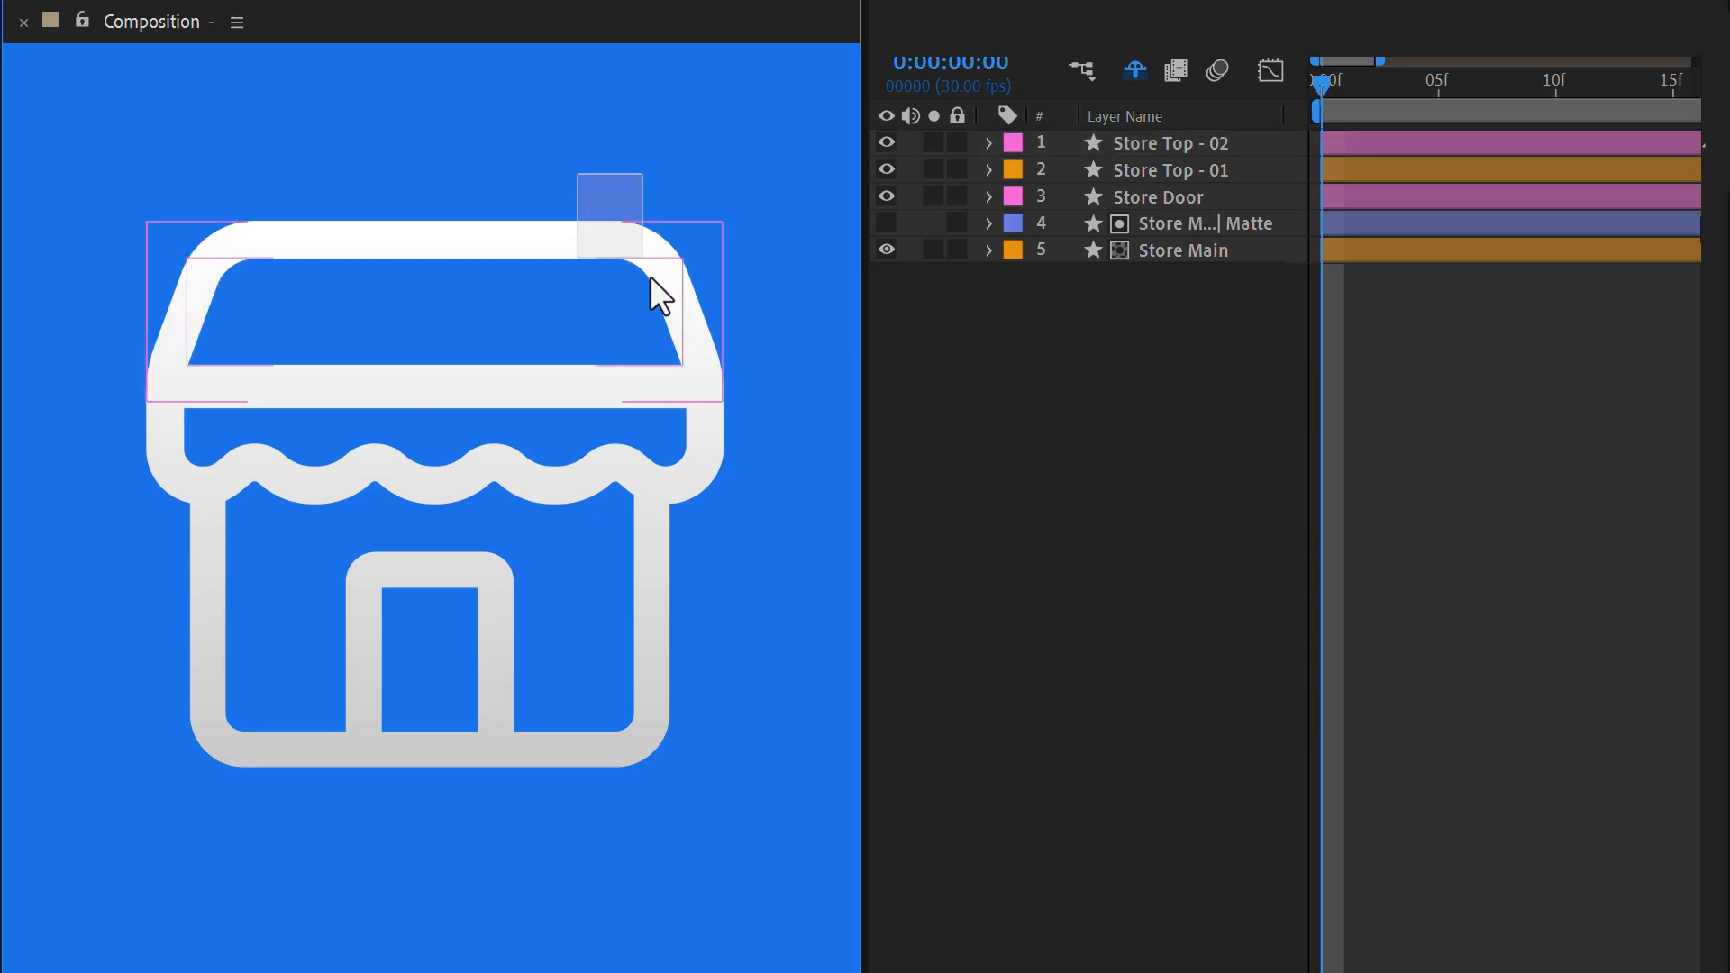
Select the Store Top - 02 roof shape to reveal its path vertices
click(1171, 142)
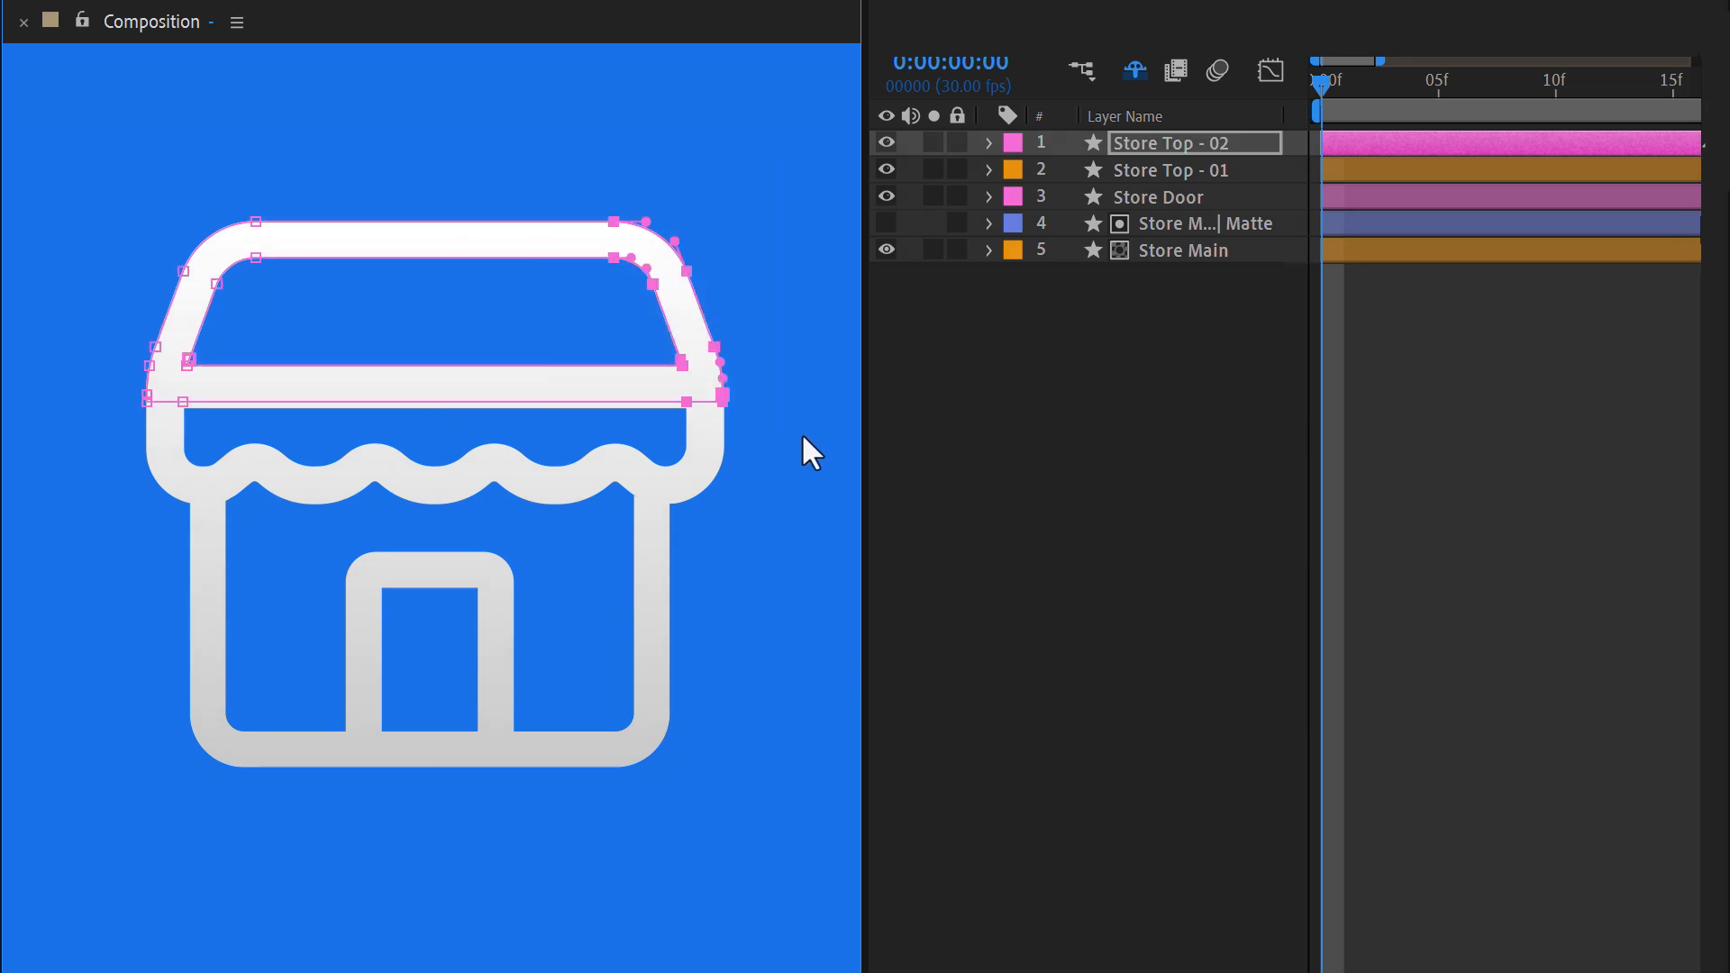
click(598, 513)
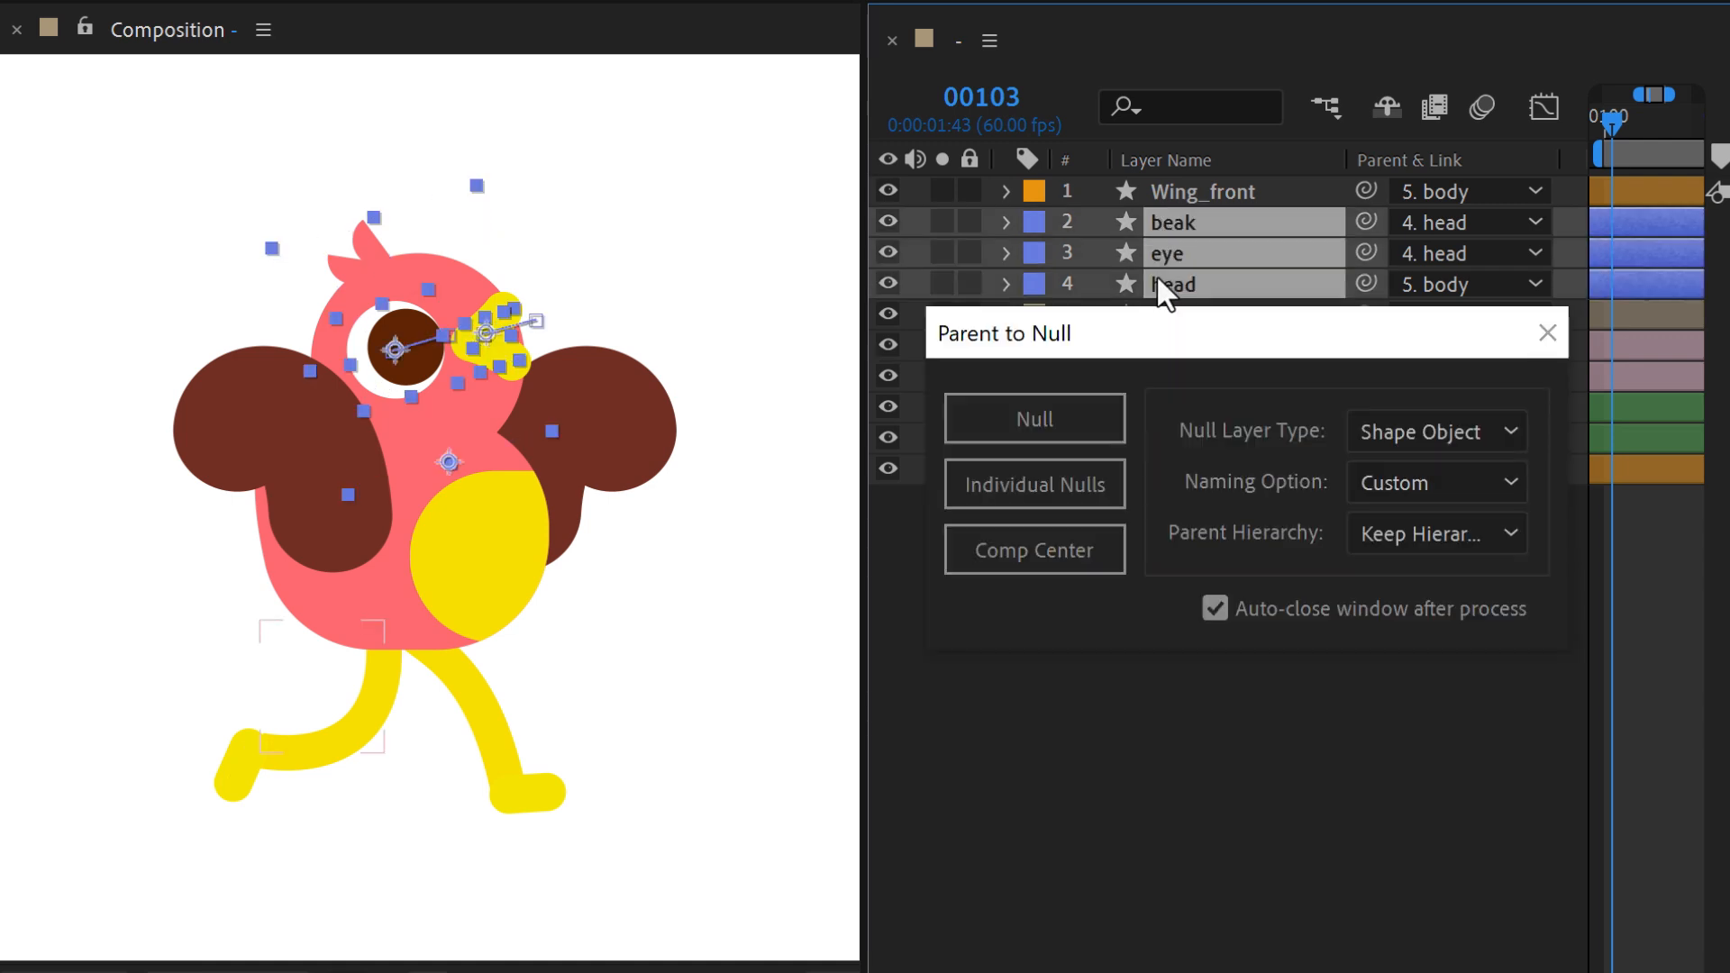
Create a single null named 'Head-Master' for the beak, eye and head layers
click(1034, 418)
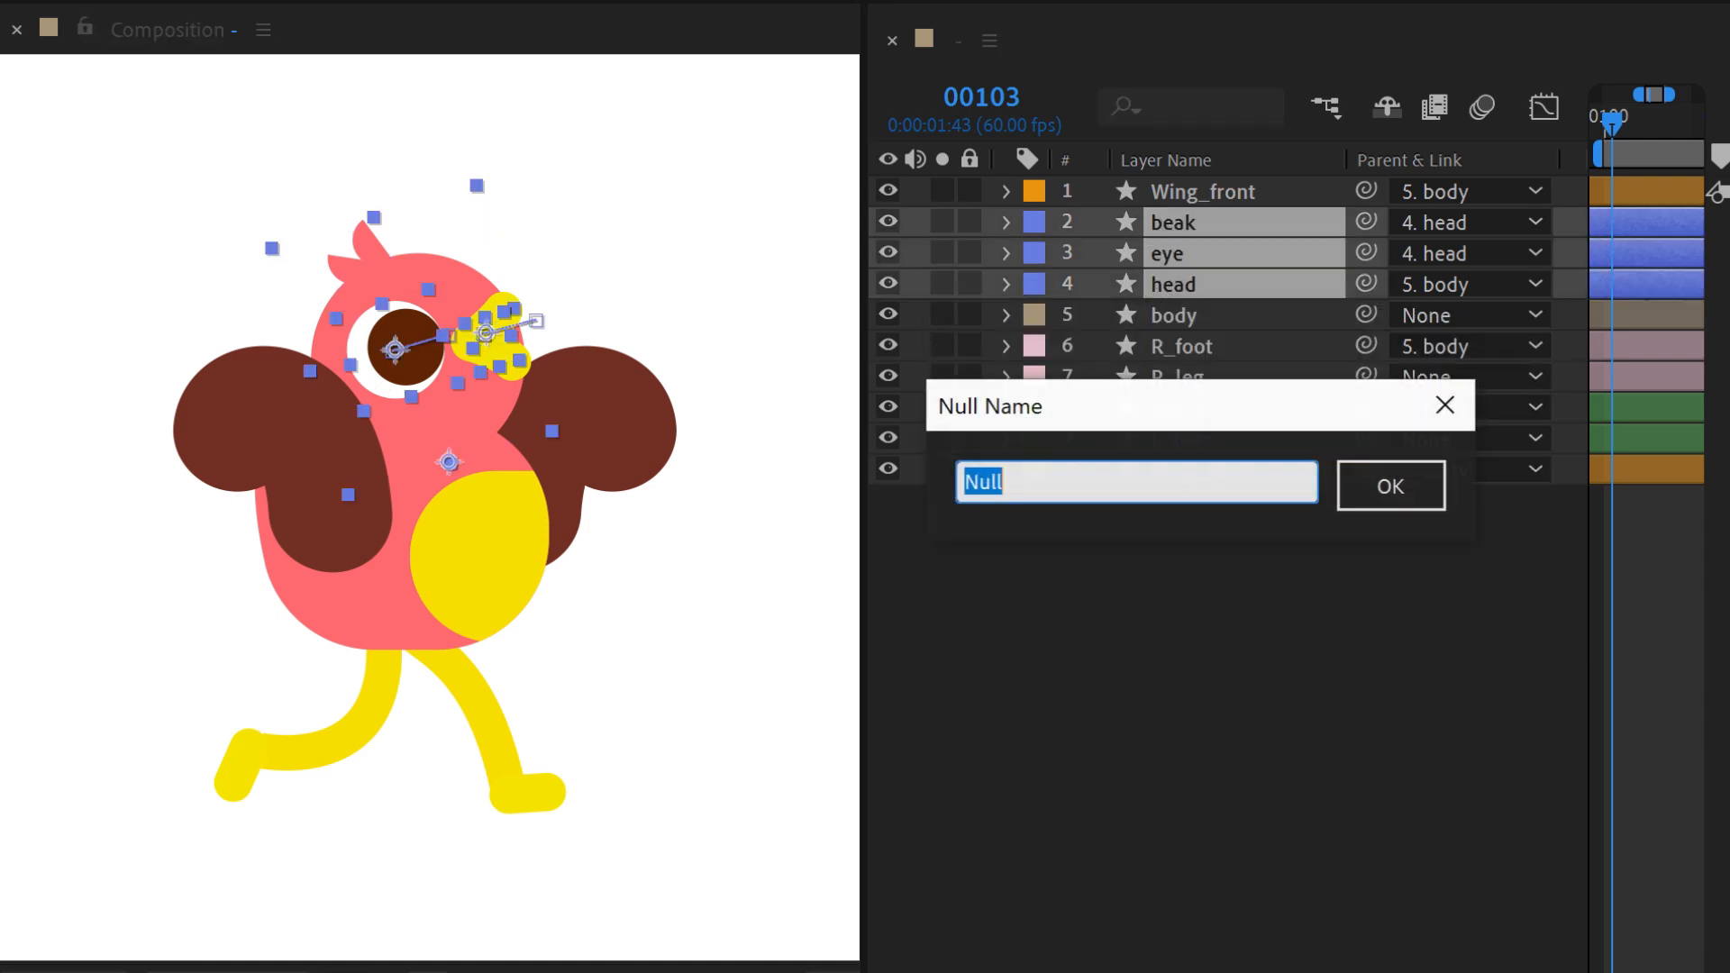
text(Head-Master)
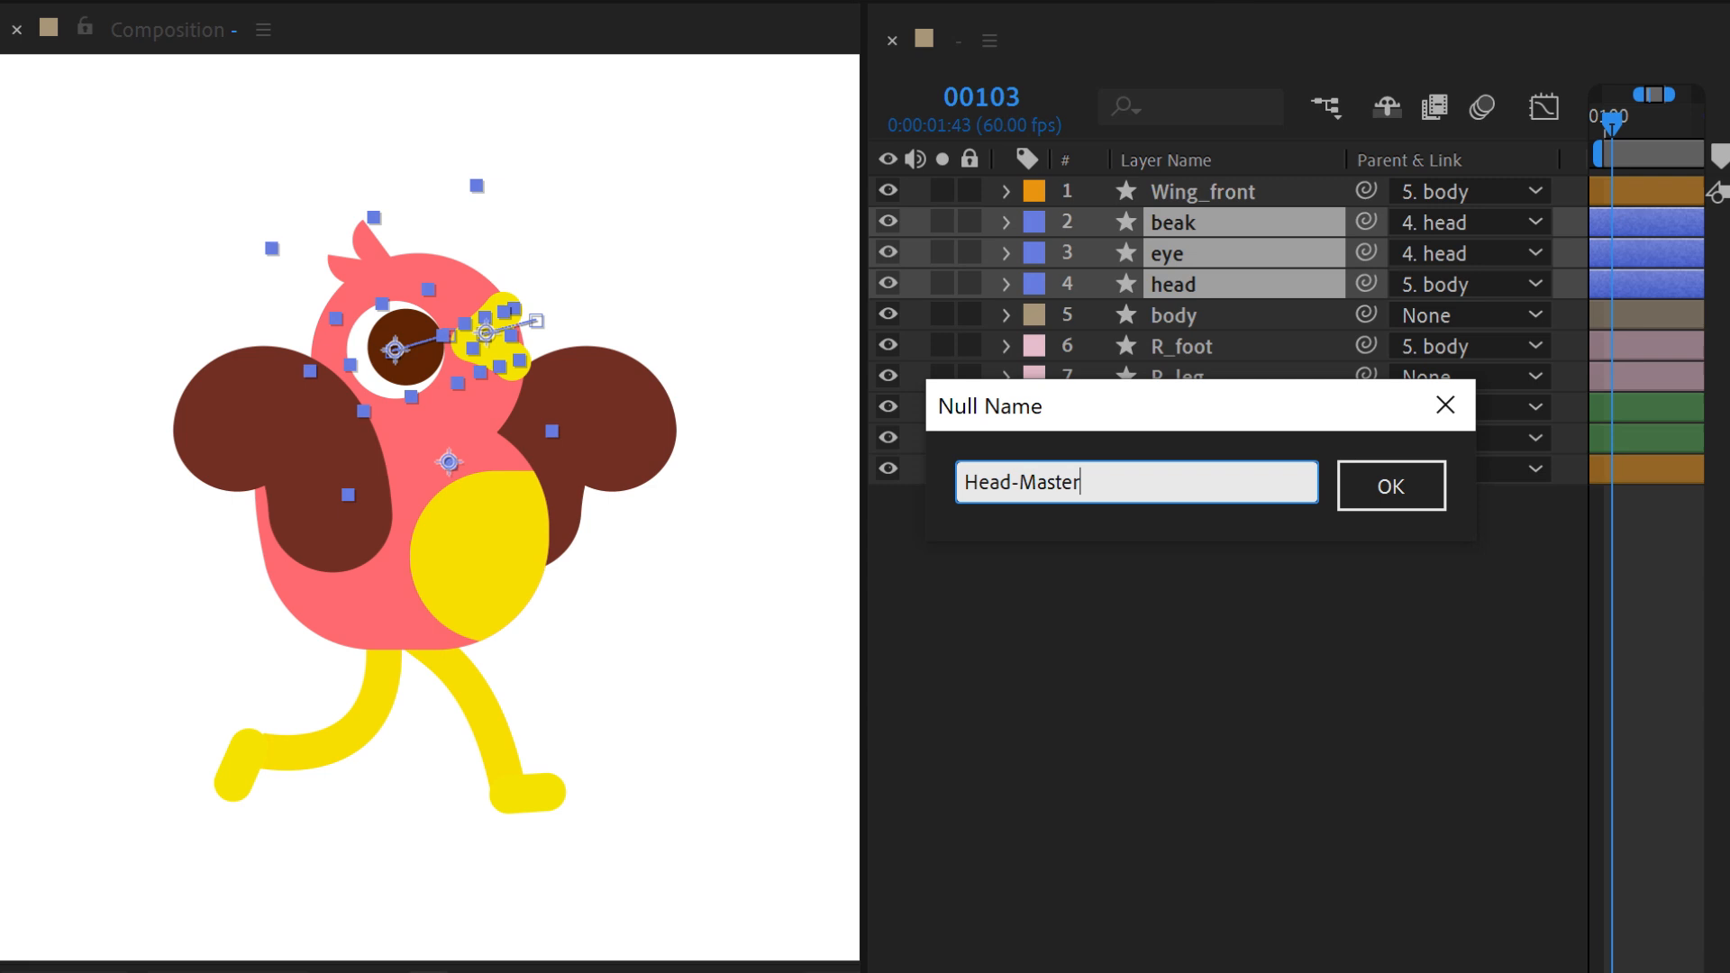
click(1390, 485)
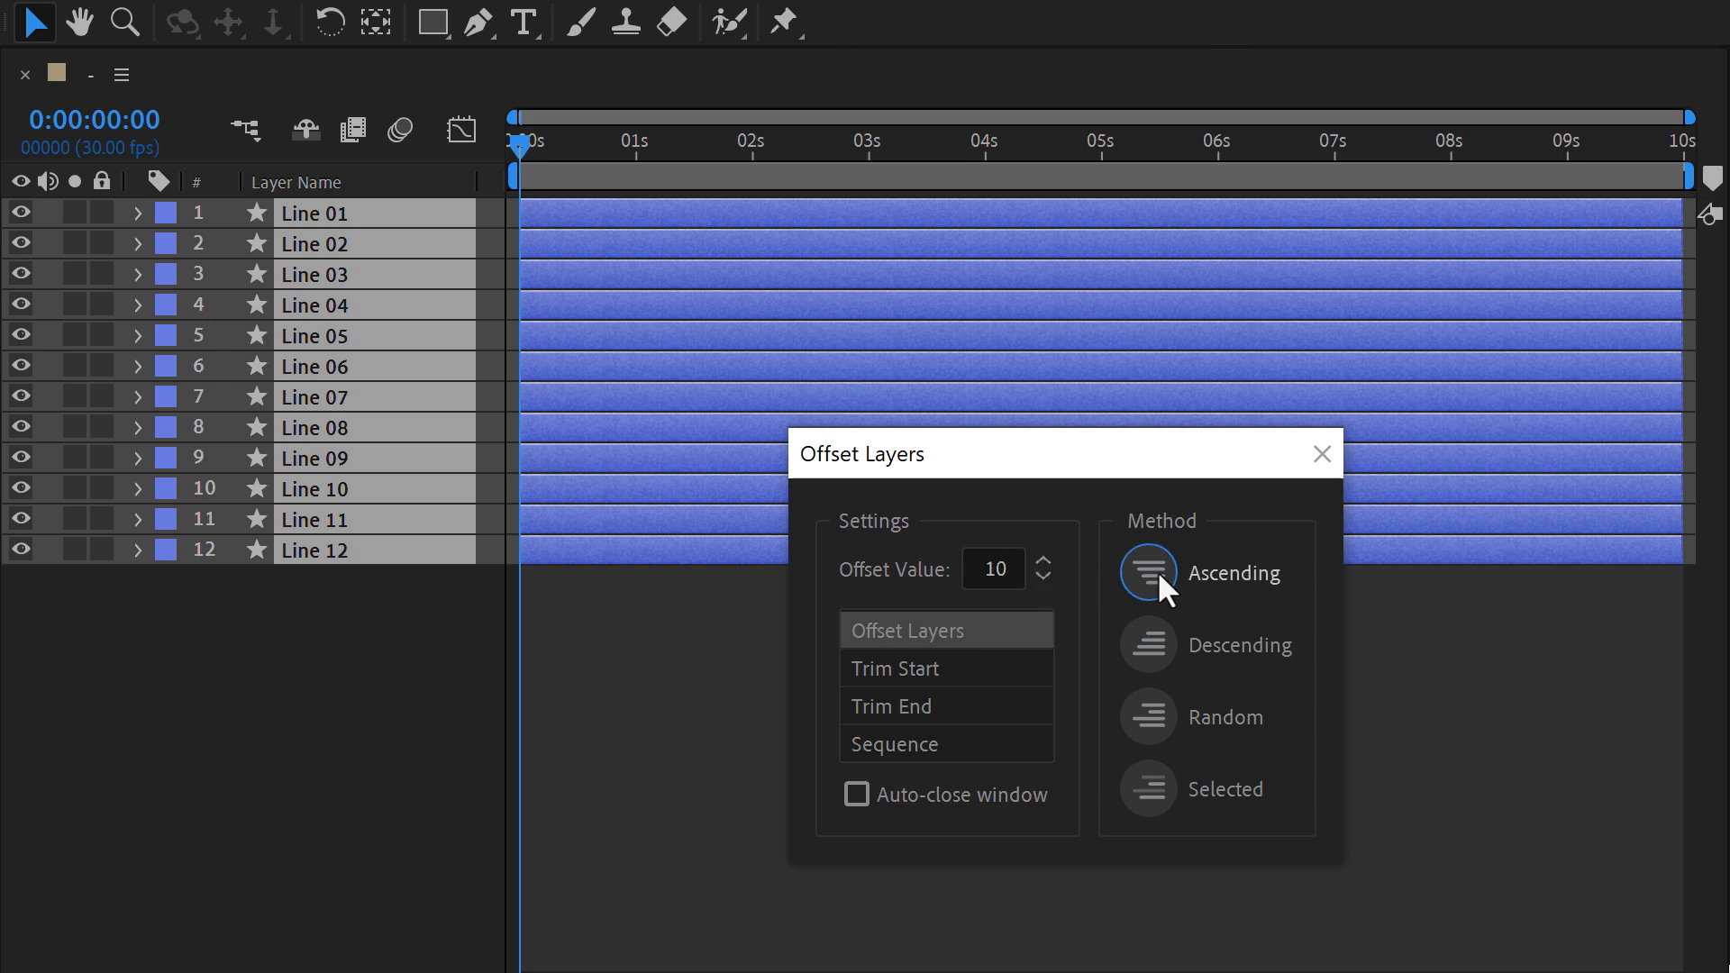
Offset the twelve Line layers by 10 in ascending, then descending order
click(1148, 646)
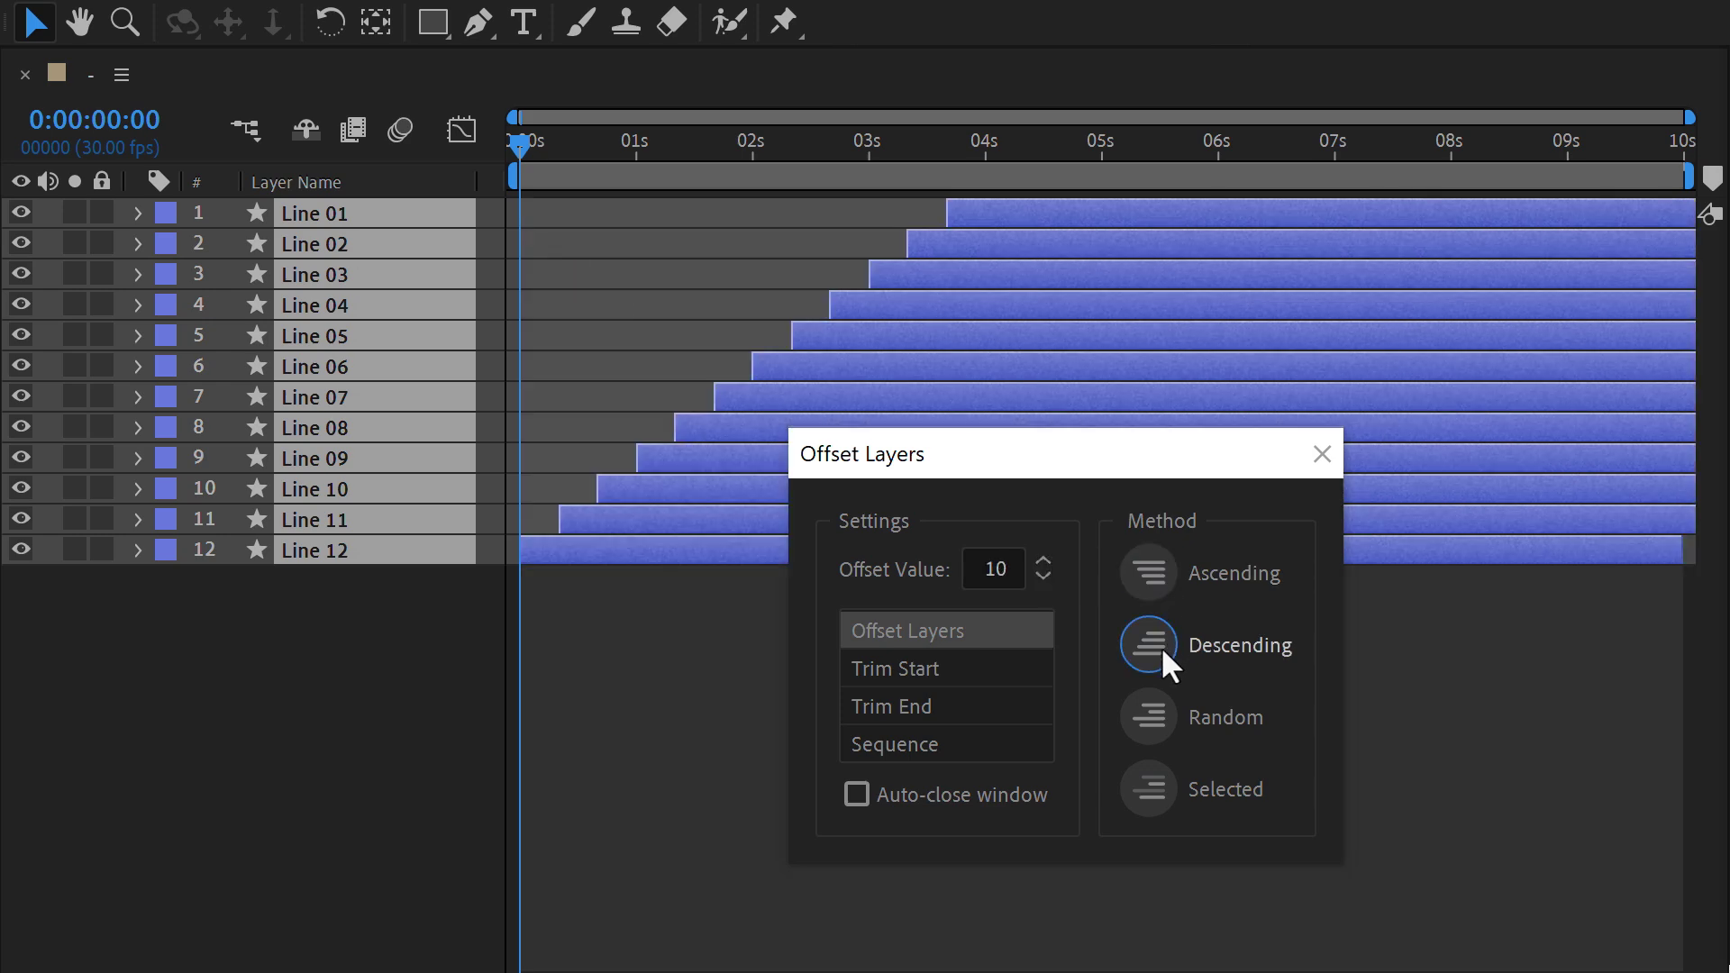
click(1148, 717)
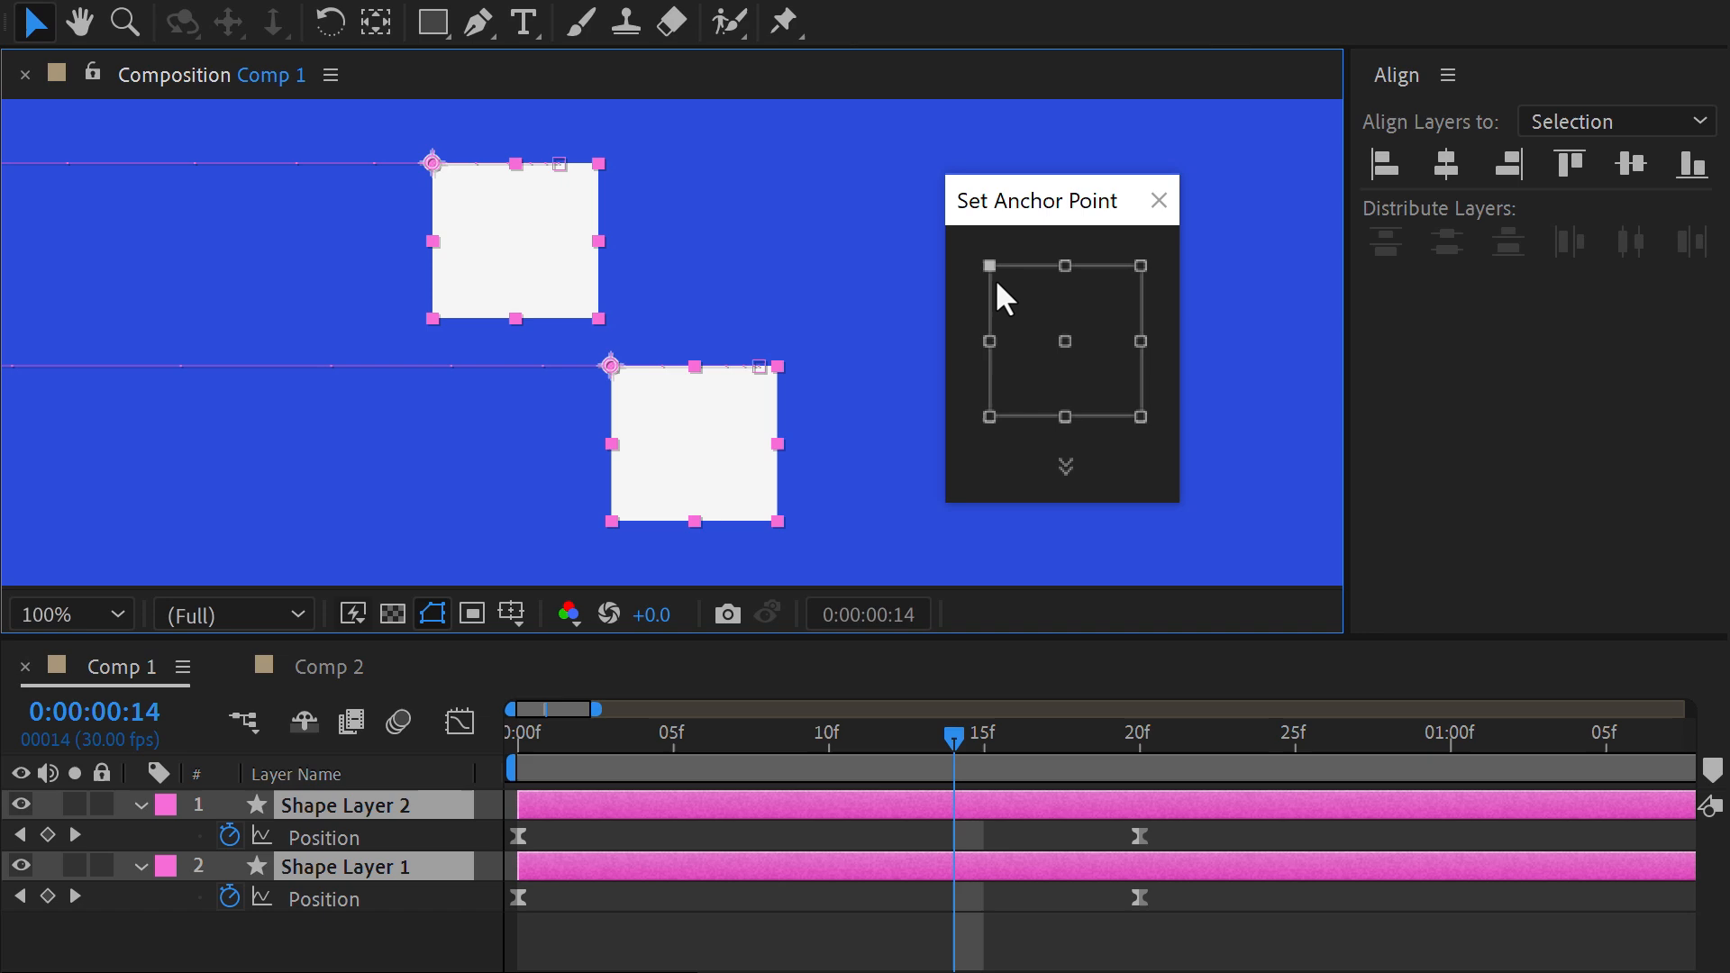
Move the squares' anchor points to their top-right corners, then set anchors for the Comp 2 bars
click(1140, 265)
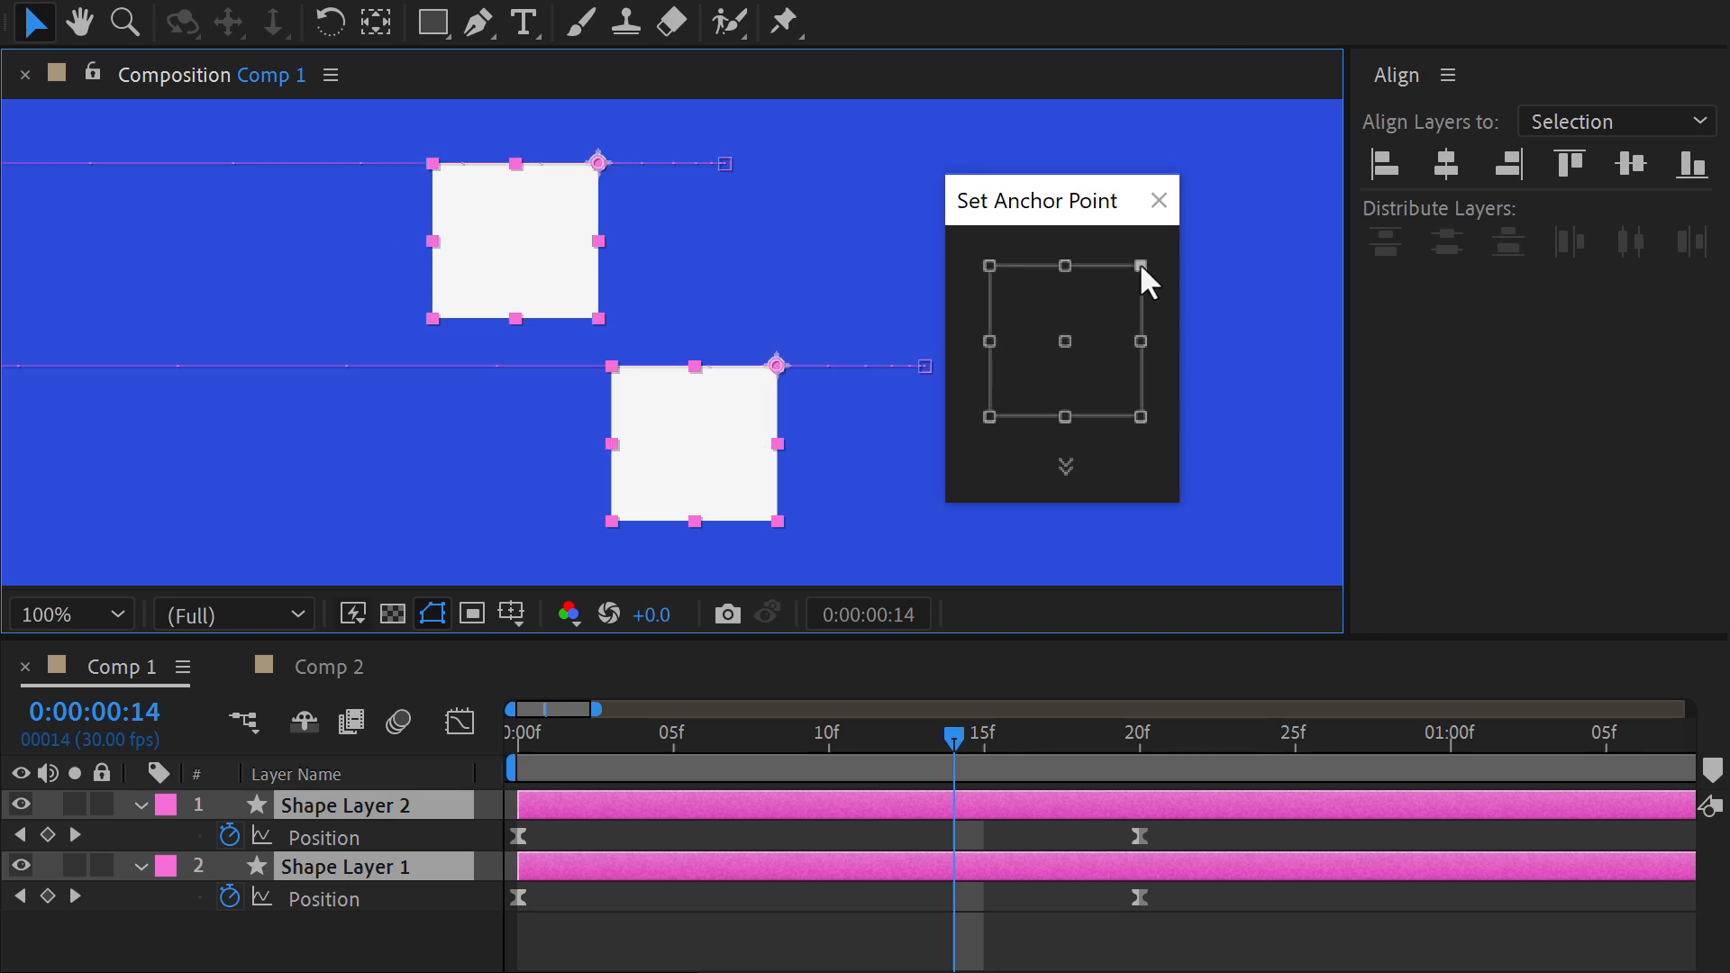
click(328, 667)
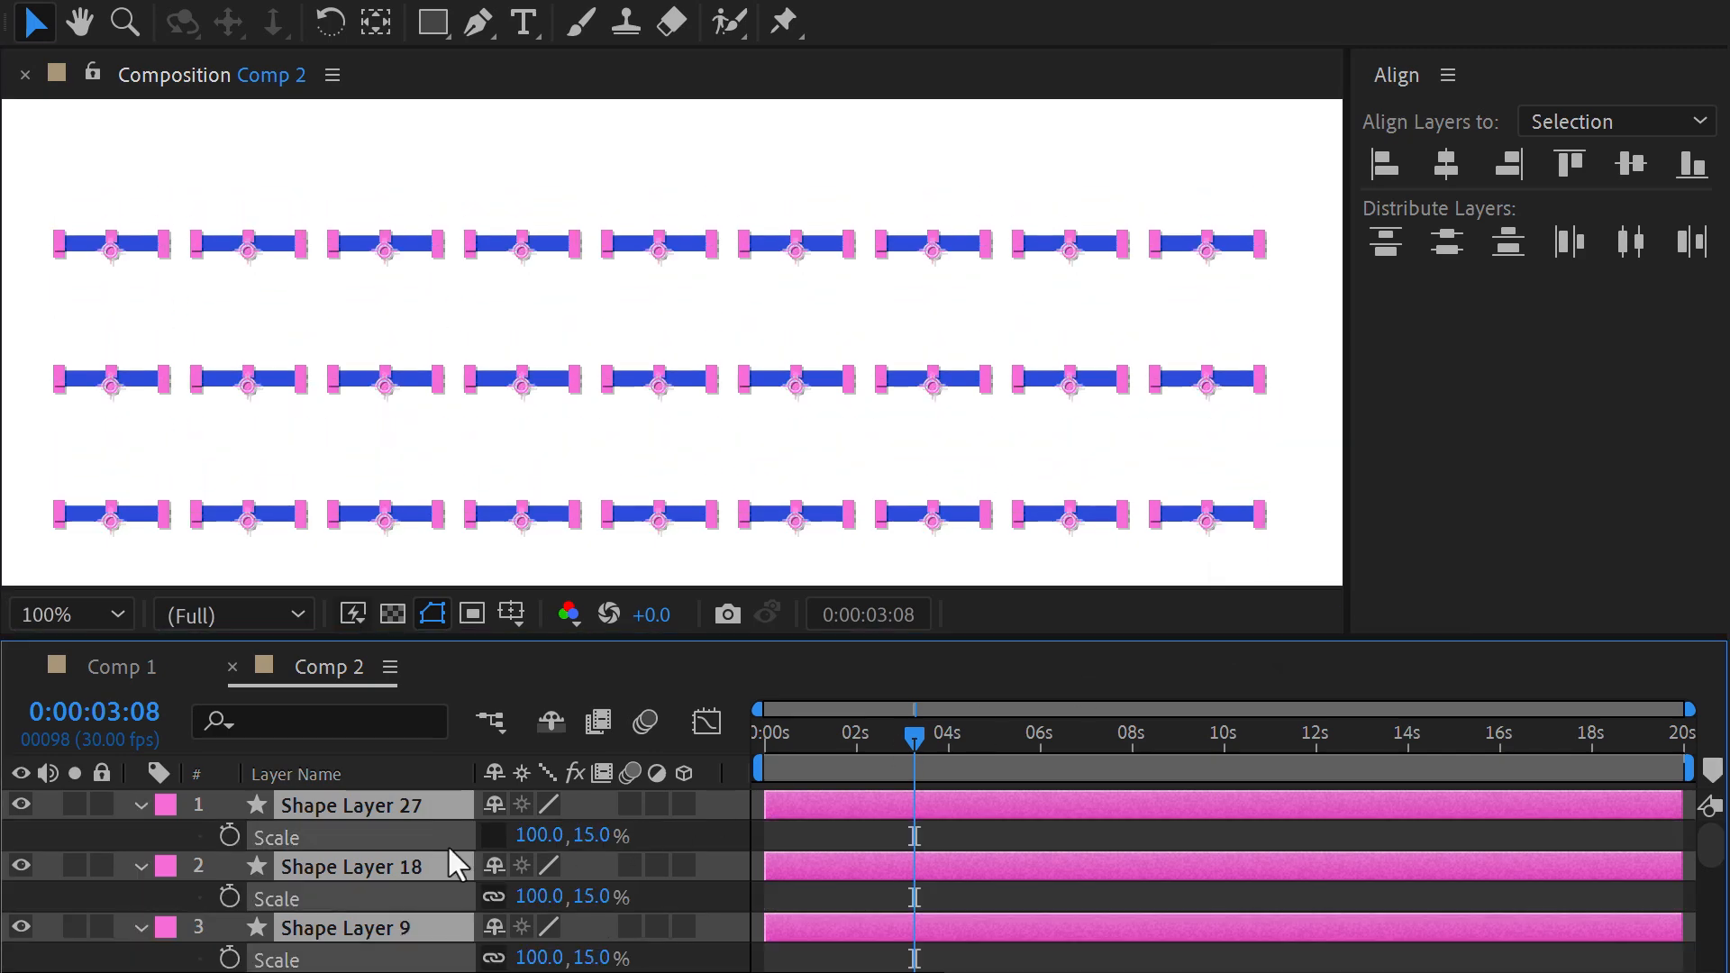
click(121, 666)
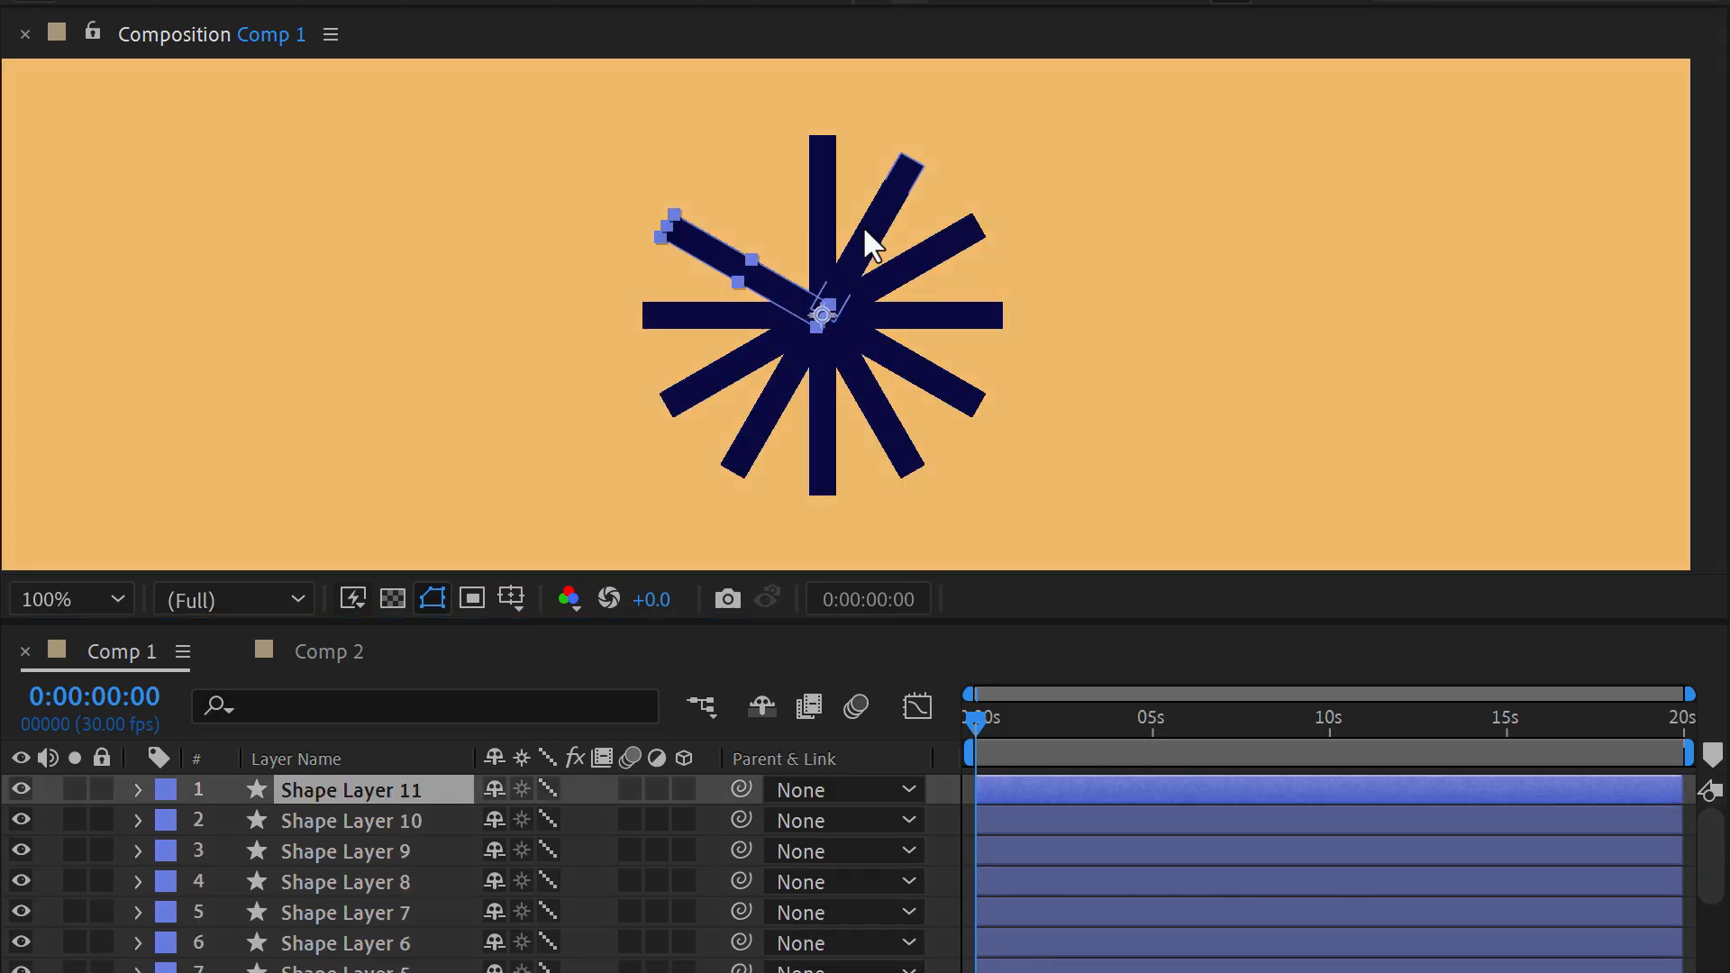
Duplicate the white circle layers into a second column to the right
click(328, 651)
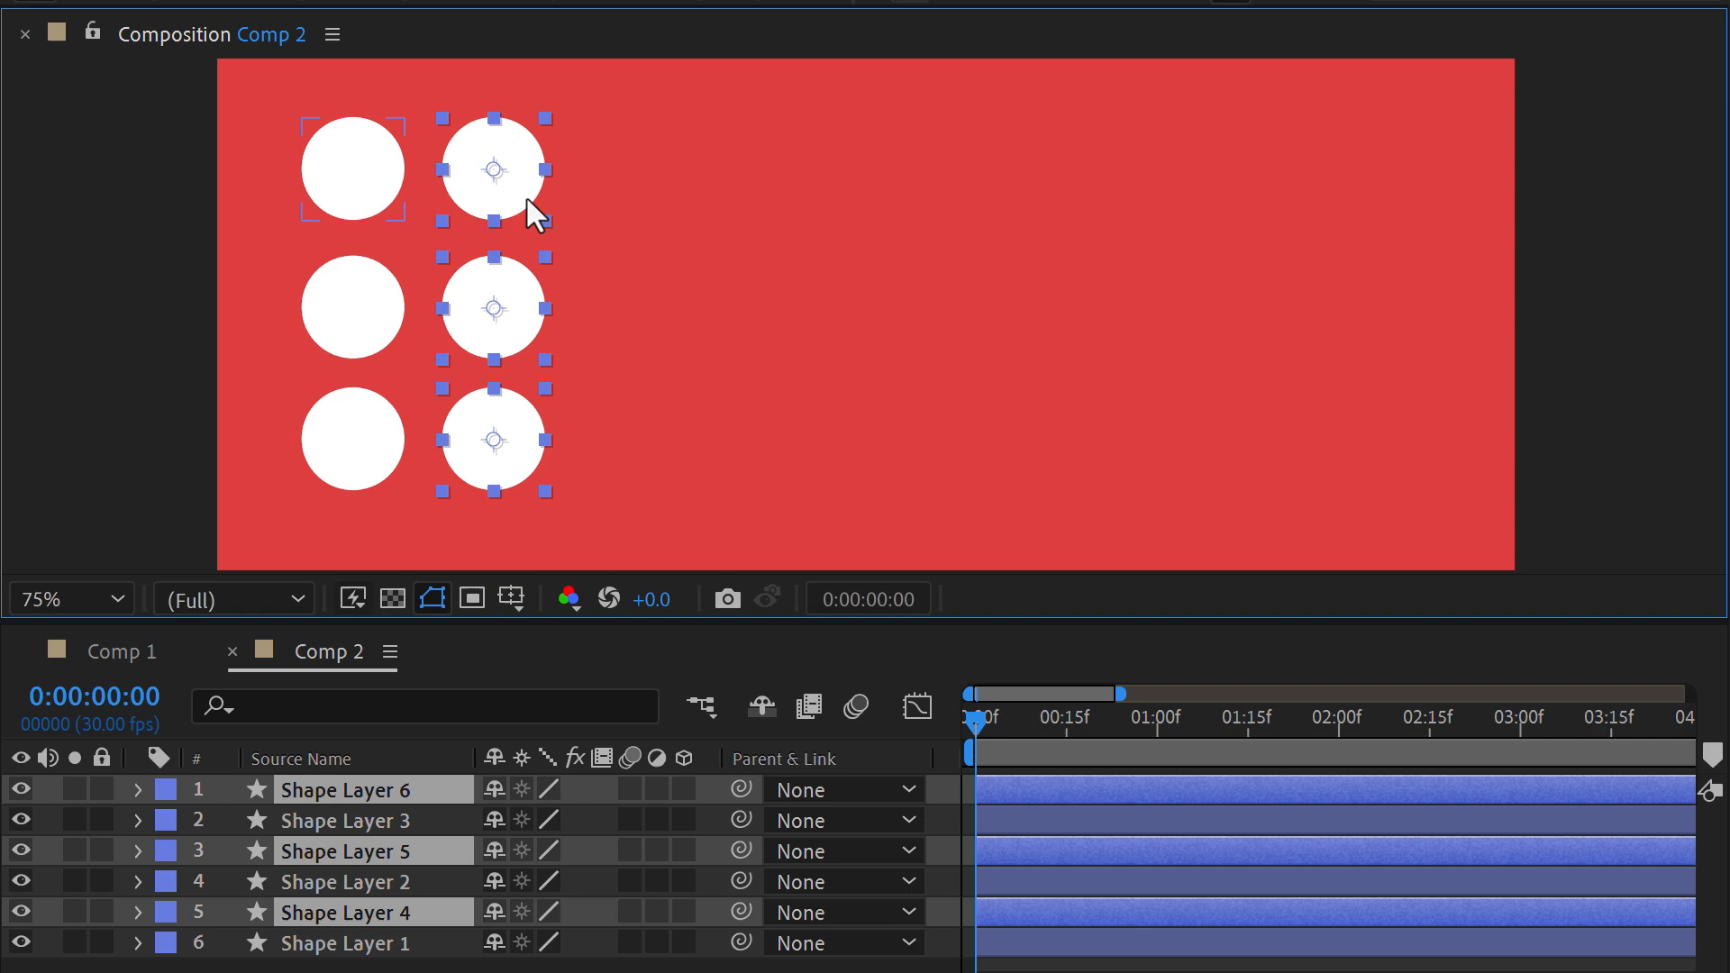